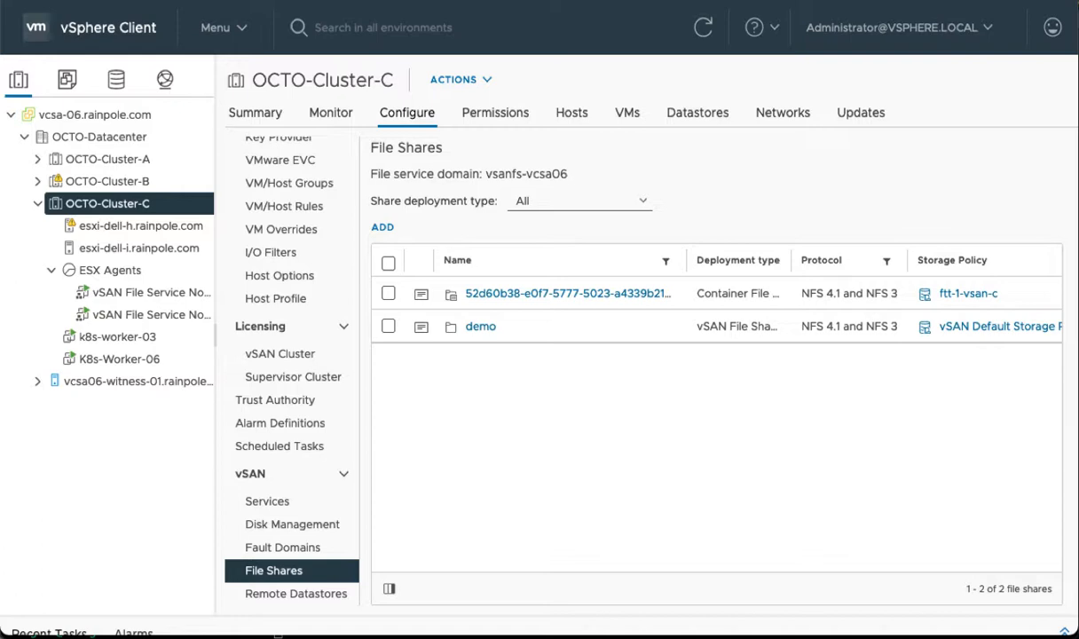
mouse_move(337, 316)
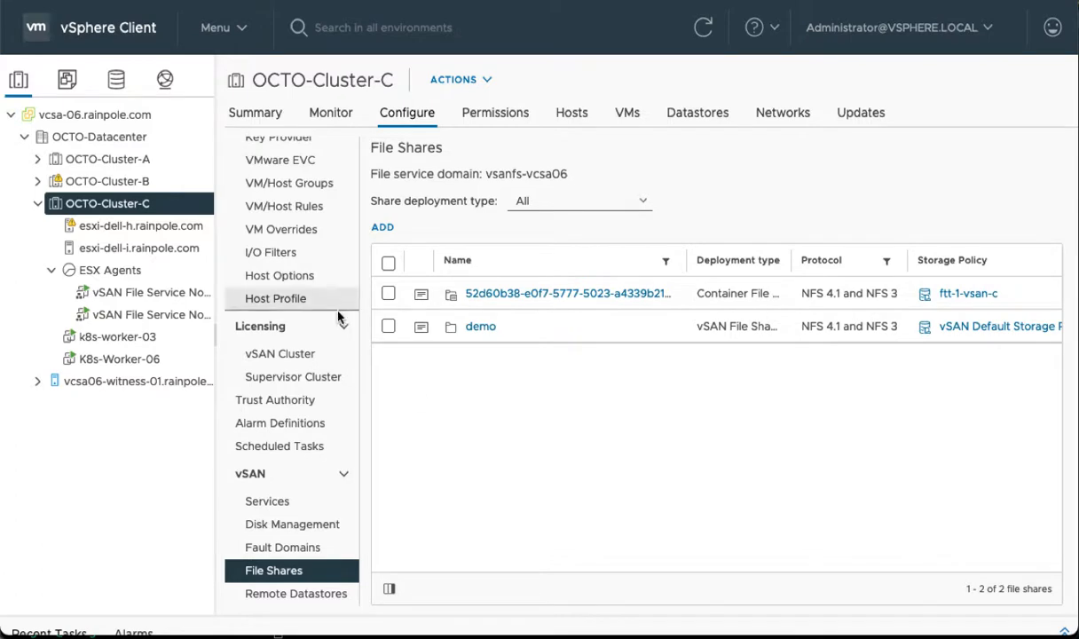
Step: Filter Share deployment type to Container File Volume and view the listed volume's details
left_click(581, 198)
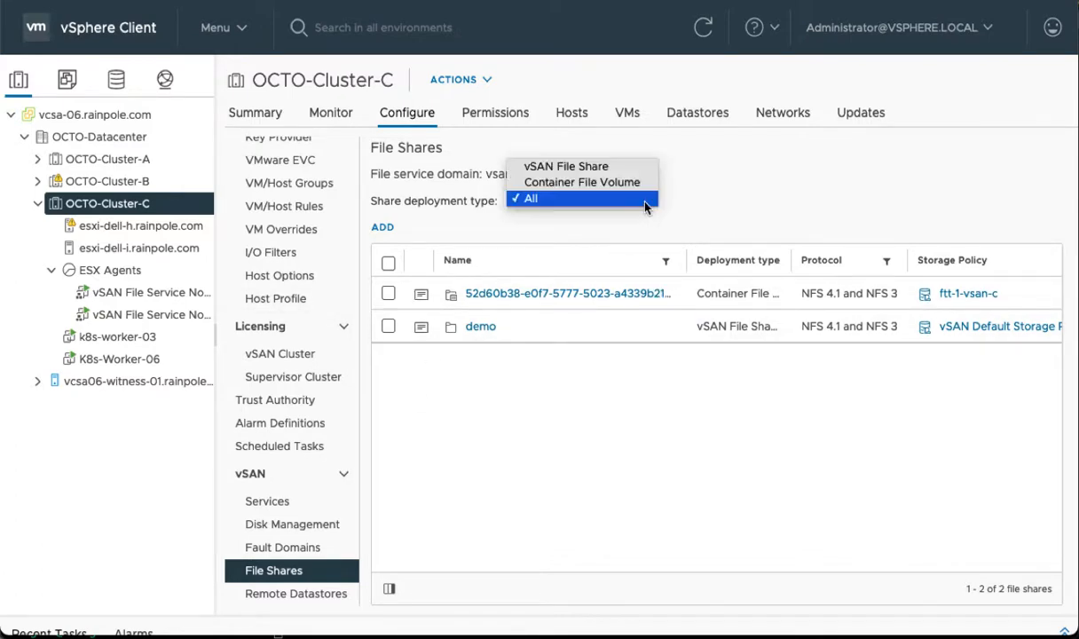
mouse_move(582, 181)
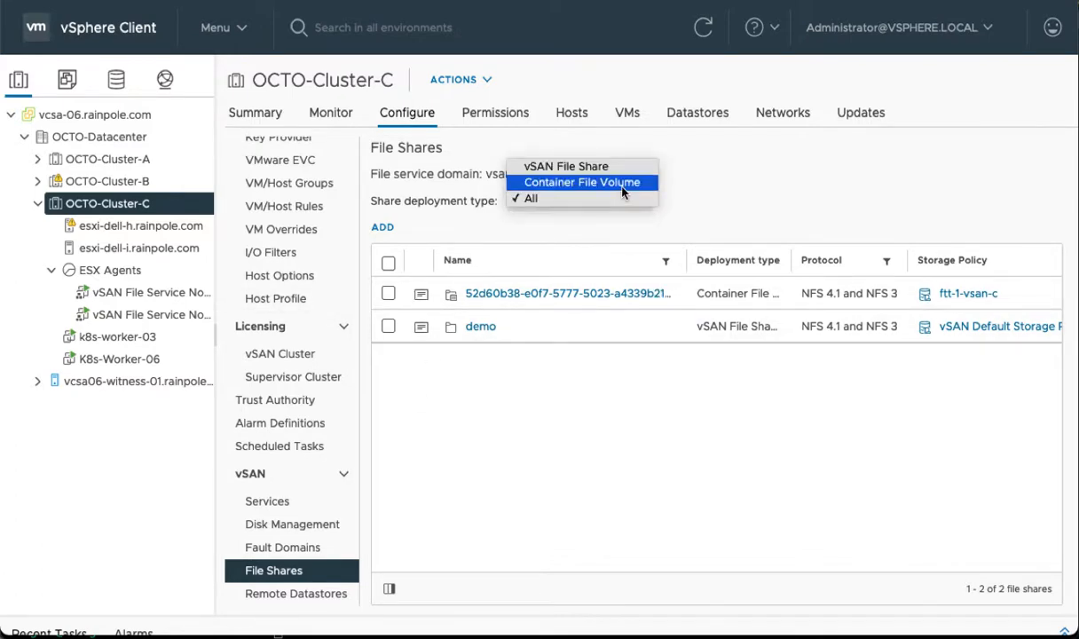
left_click(582, 181)
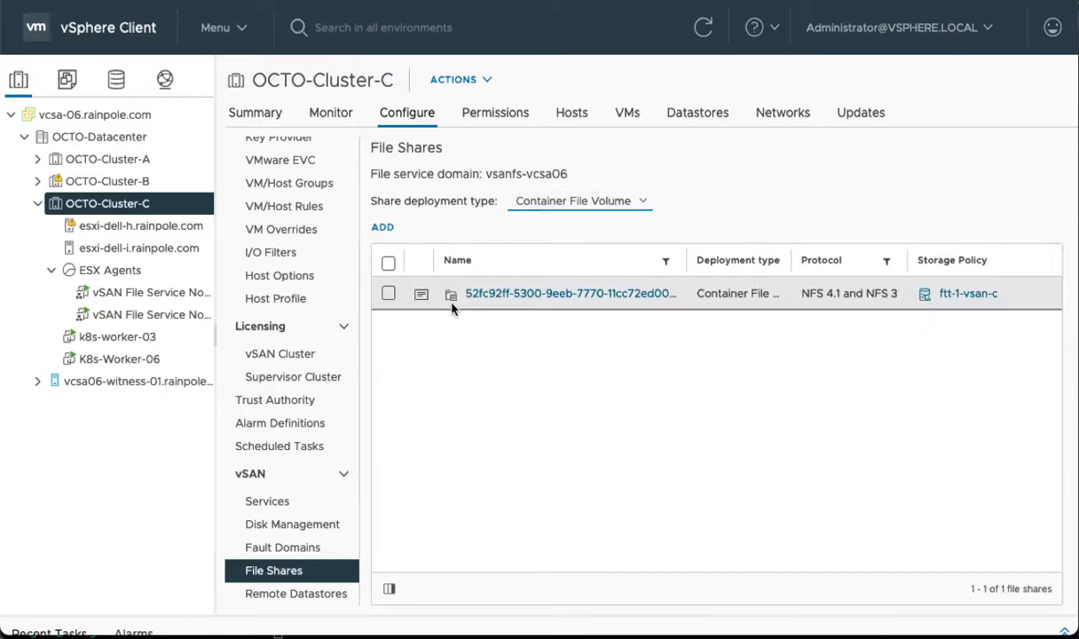
mouse_move(422, 298)
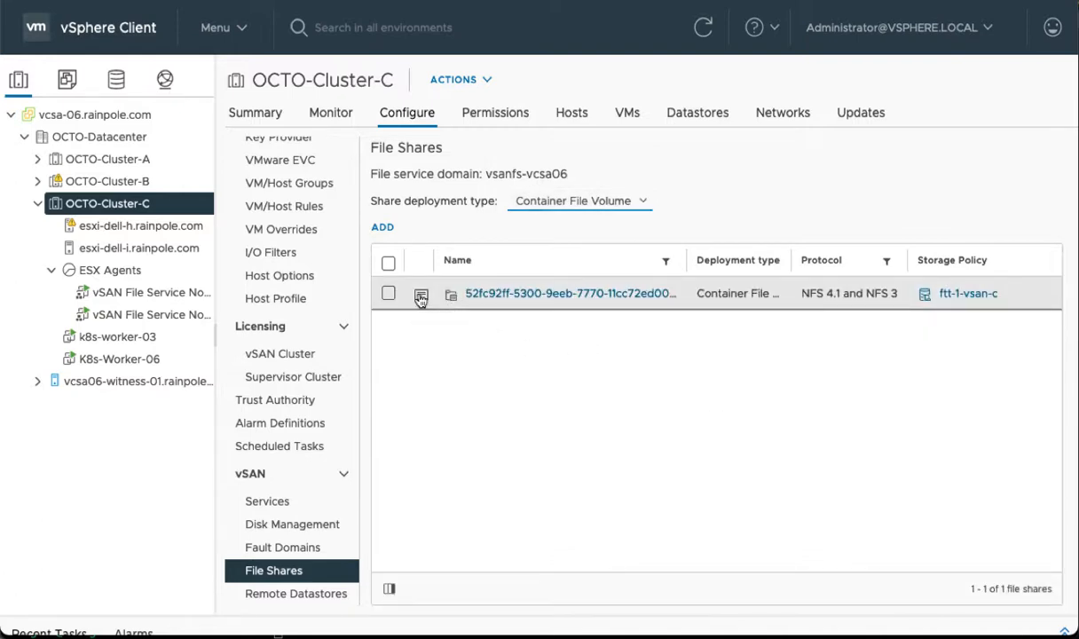
left_click(421, 298)
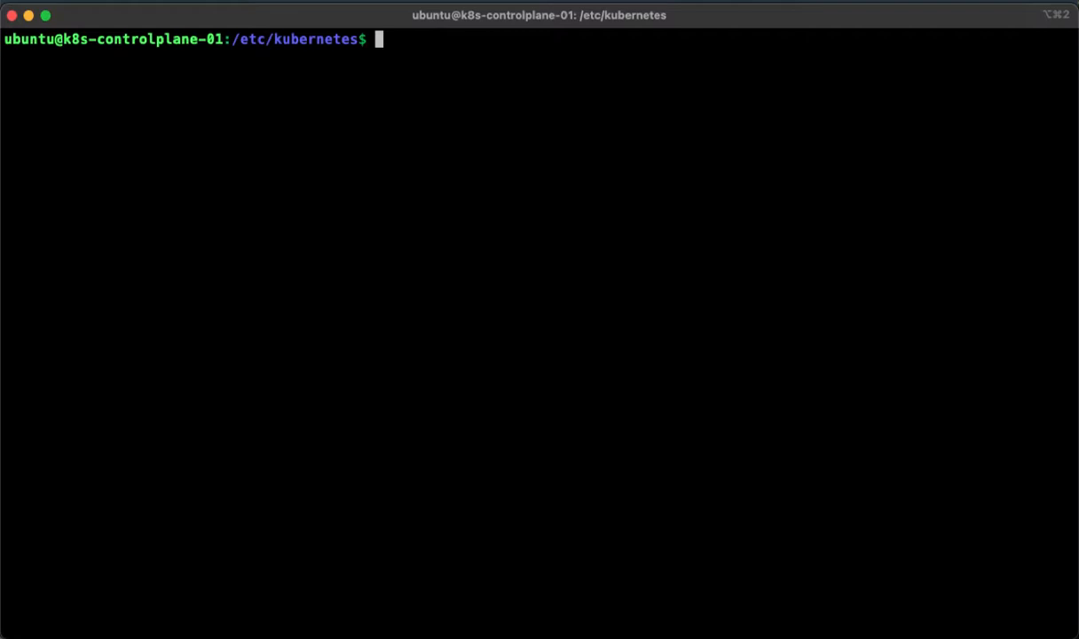
Step: List /etc/kubernetes and prepare a cat command for csi-vsphere.conf.netperms.demo
type("ls")
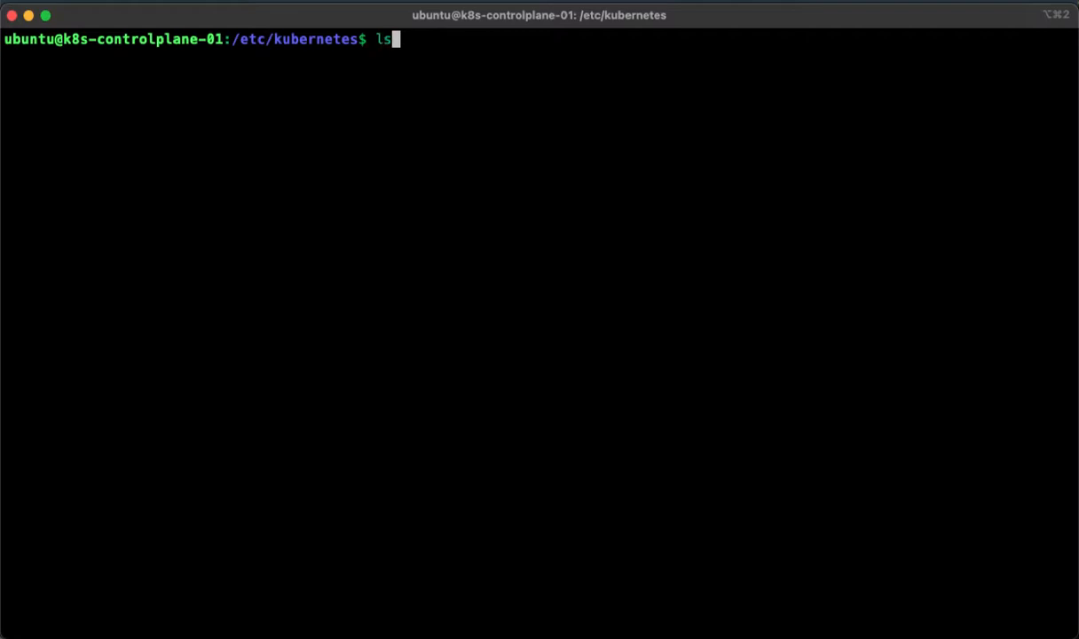
key("Return")
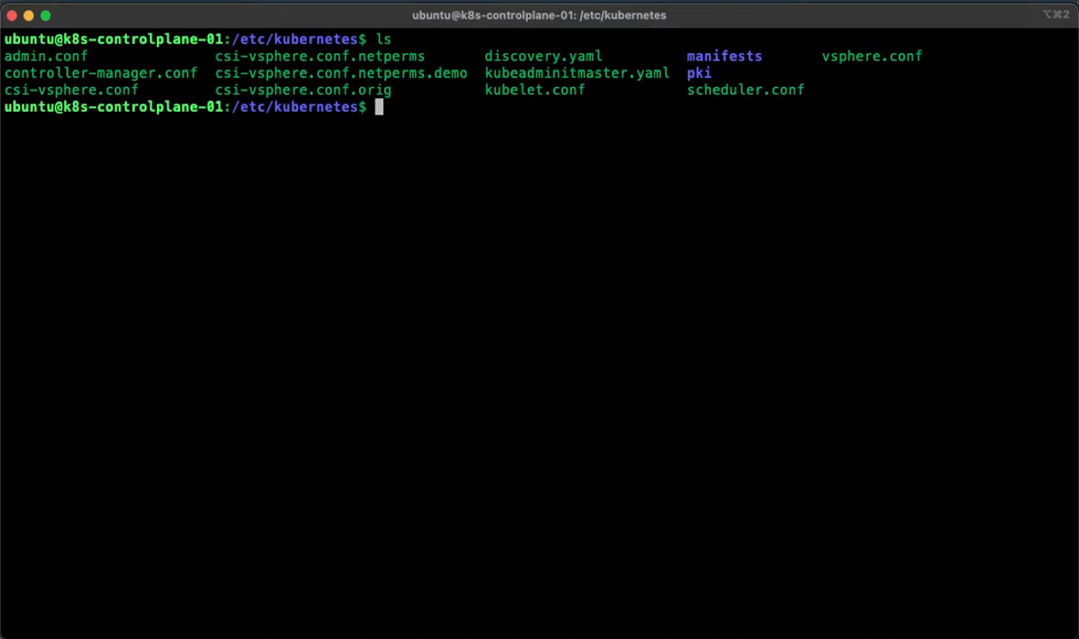
type("cat")
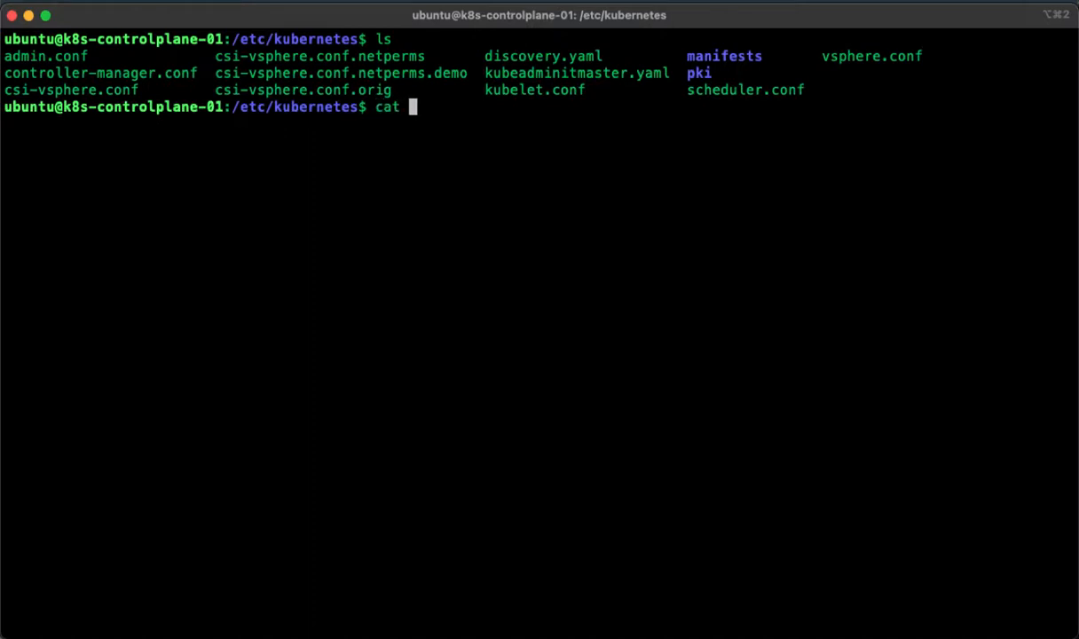
mouse_move(458, 508)
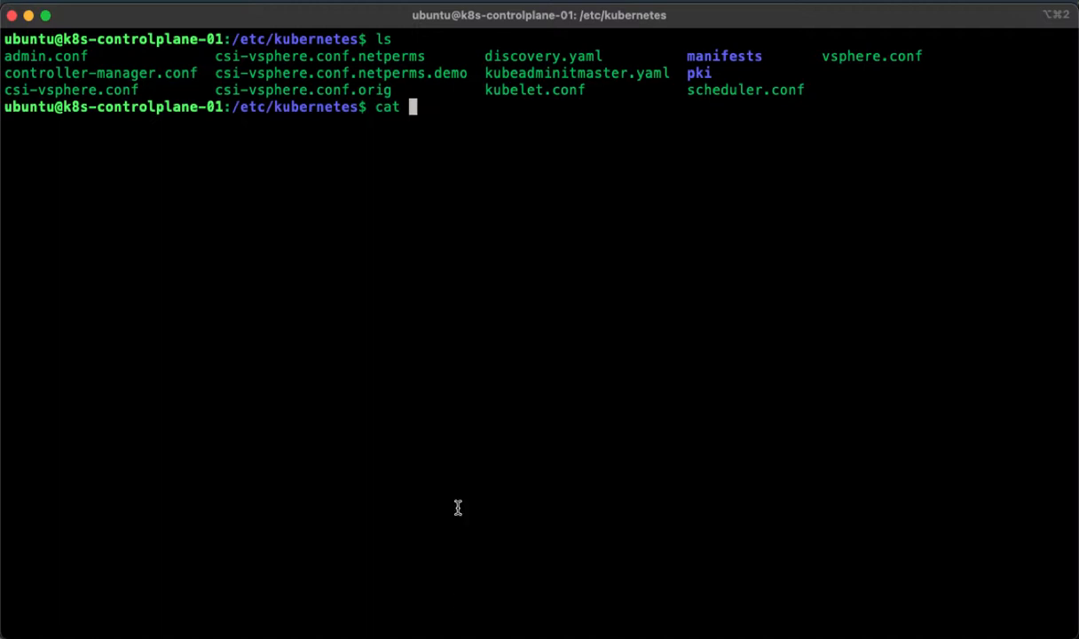
double_click(341, 72)
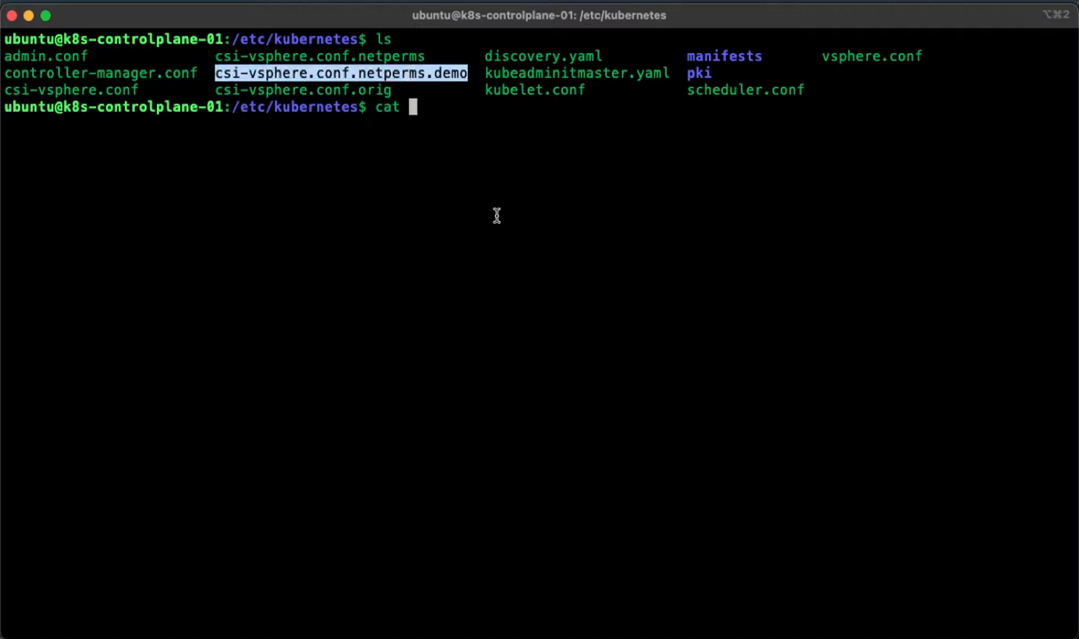
type("csi-vsphere.conf.netperms.demo")
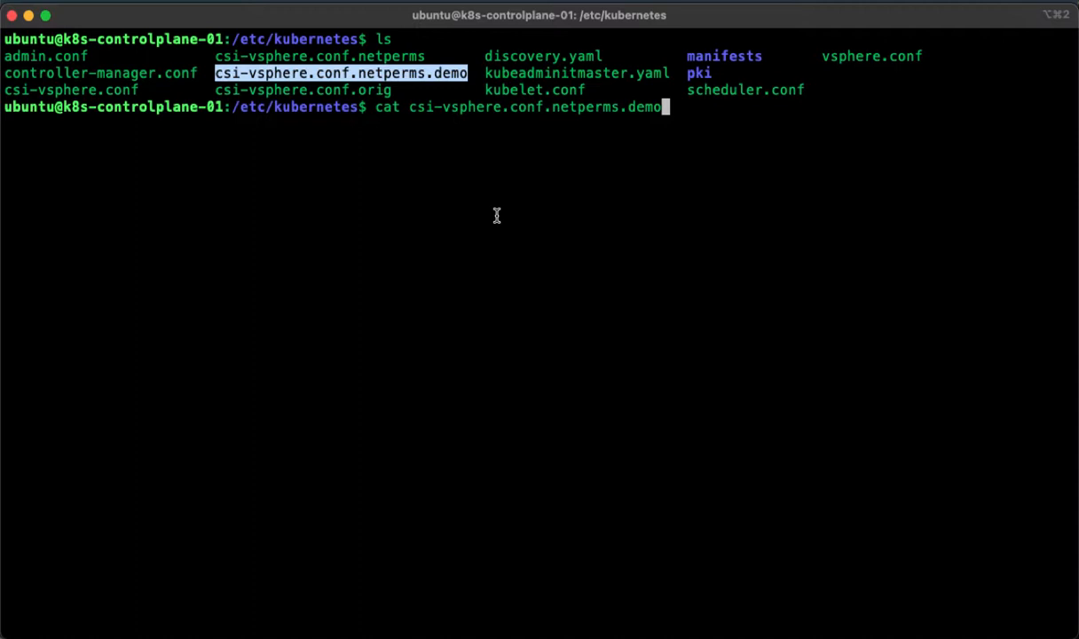
Step: Print csi-vsphere.conf.netperms.demo and highlight its NetPermissions sections for VLAN51 and VLAN62
key("Return")
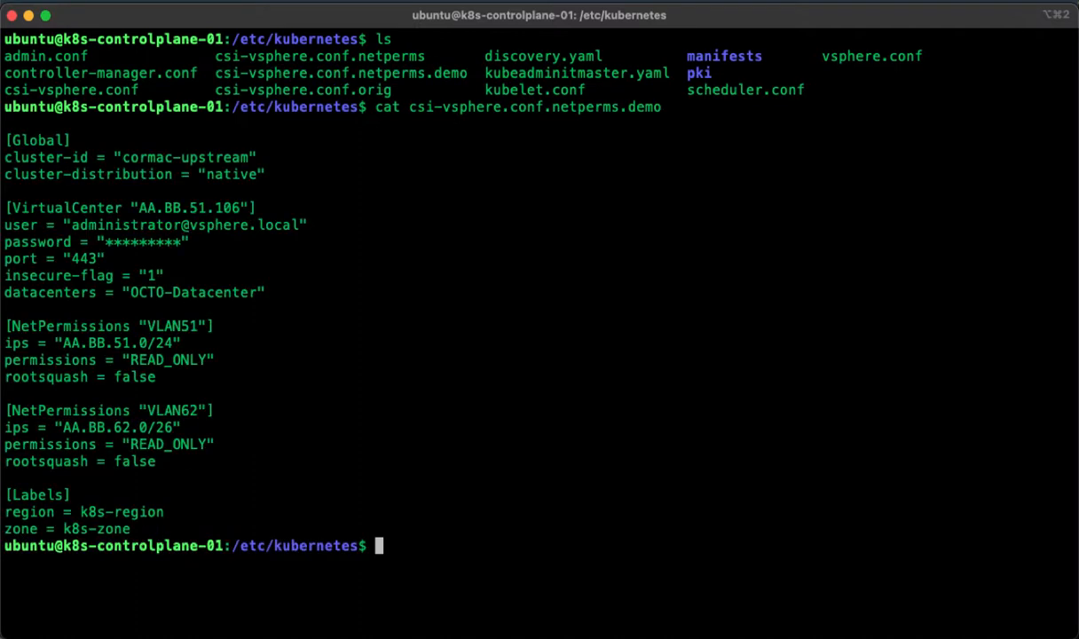
mouse_move(177, 212)
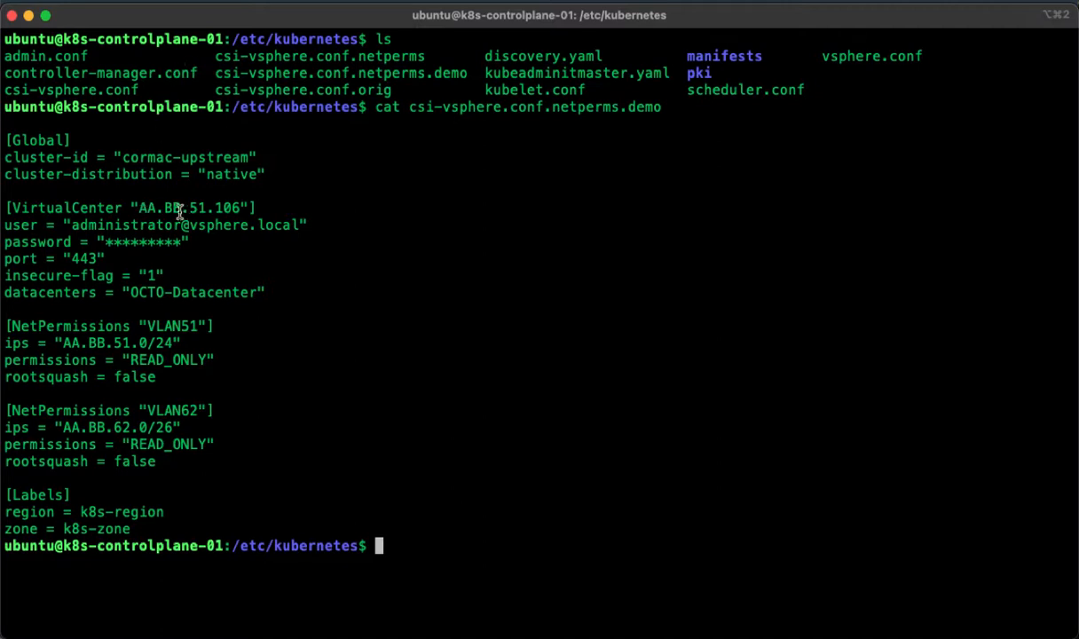
mouse_move(258, 252)
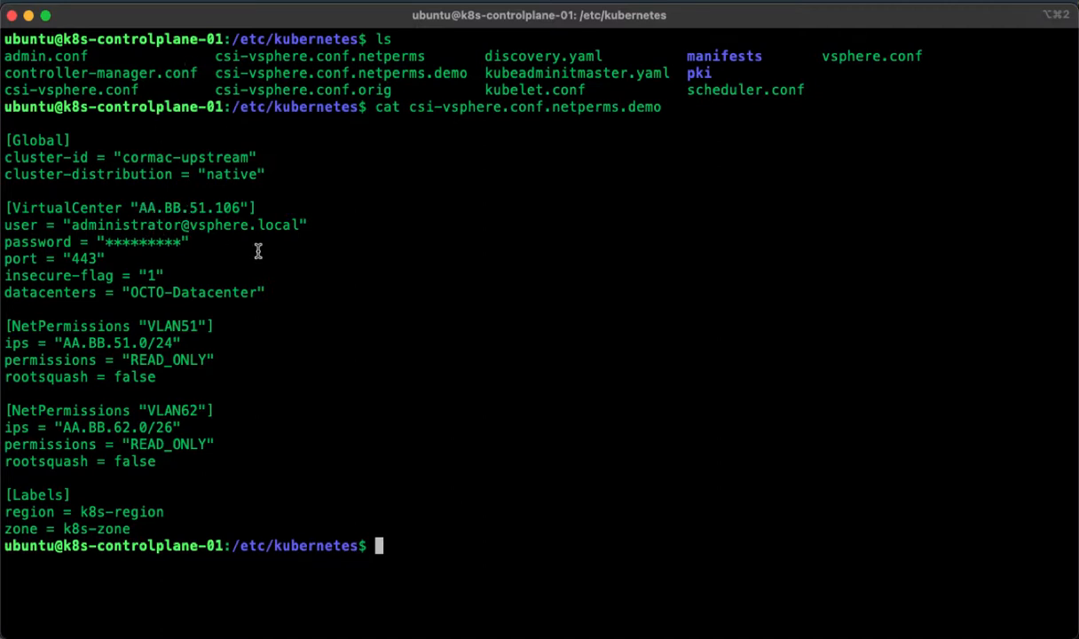
mouse_move(263, 250)
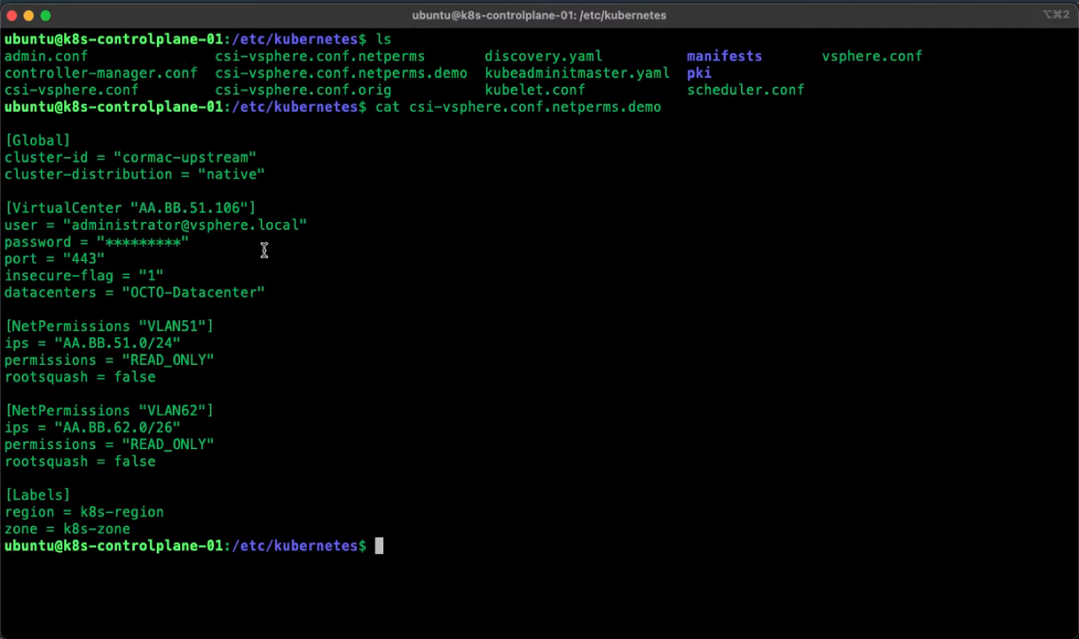
mouse_move(216, 266)
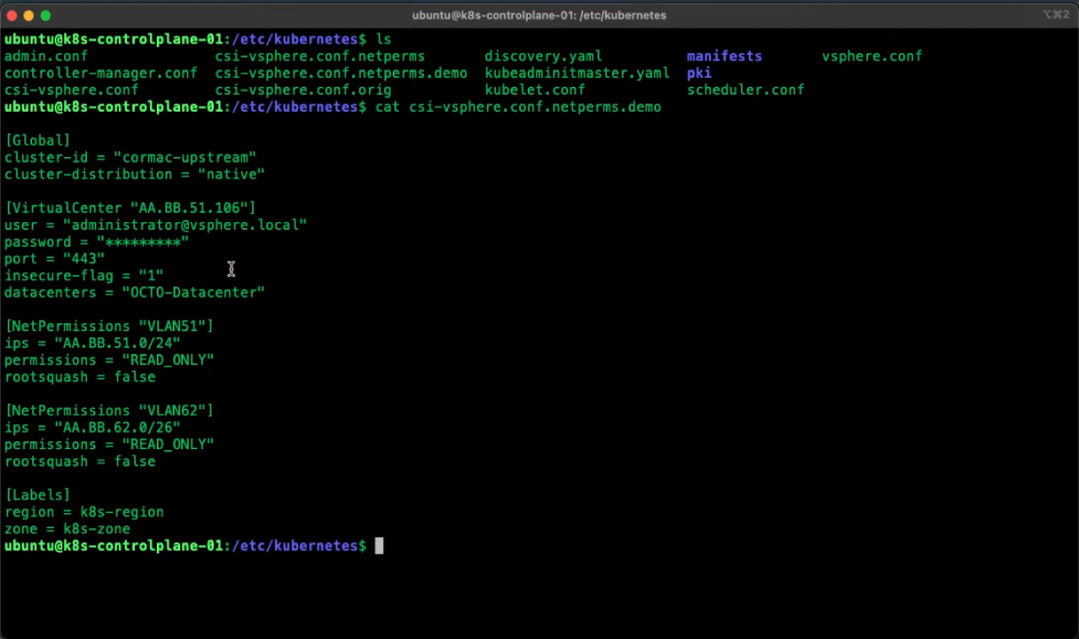
mouse_move(264, 323)
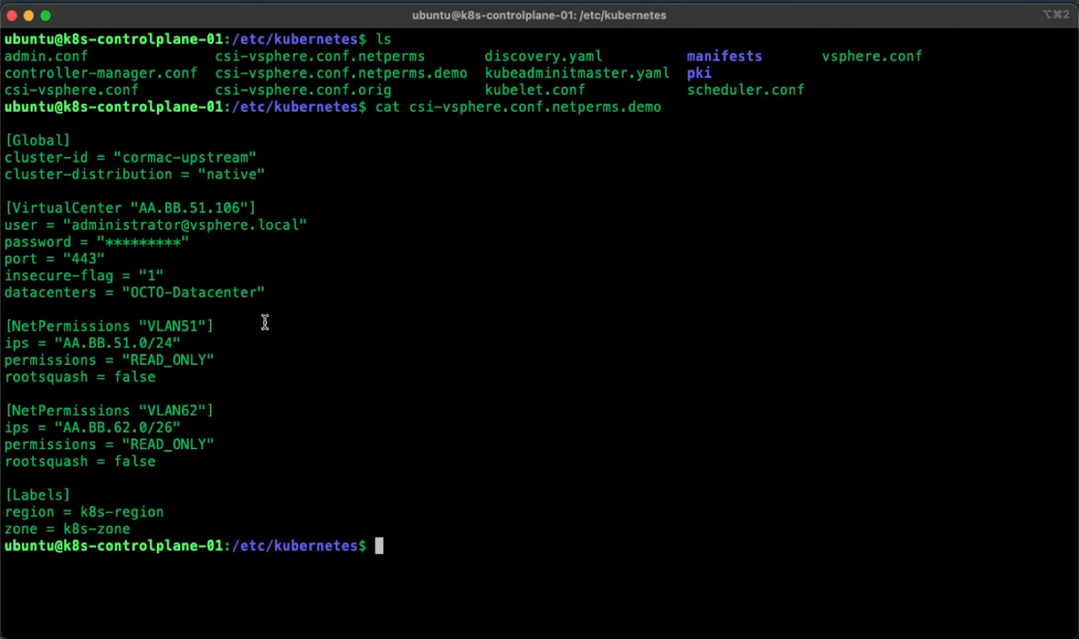
mouse_move(9, 327)
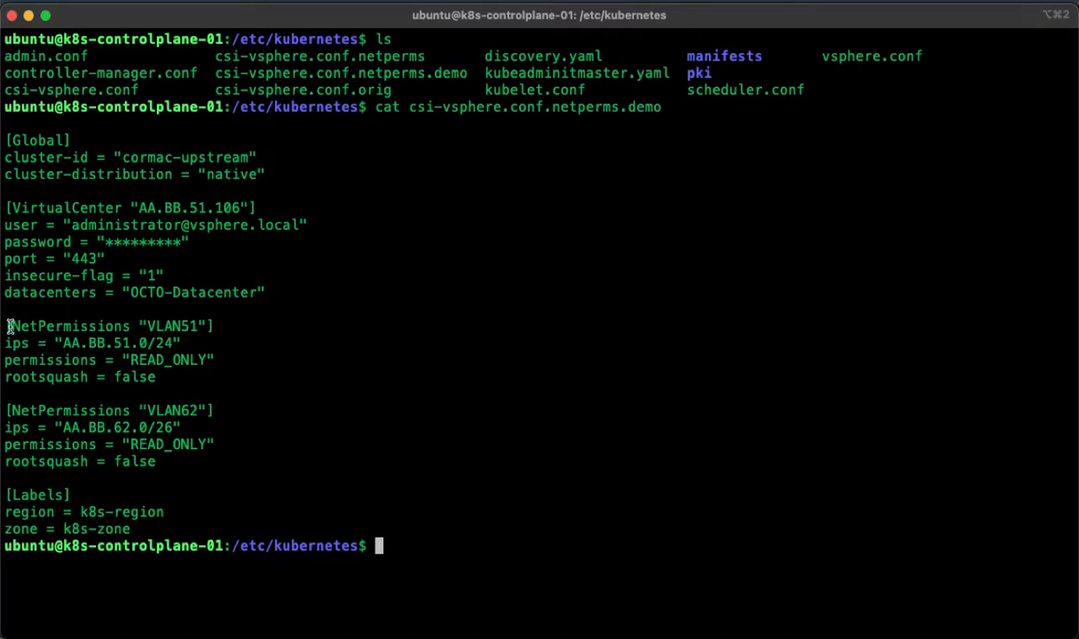
left_click_drag(3, 327, 195, 444)
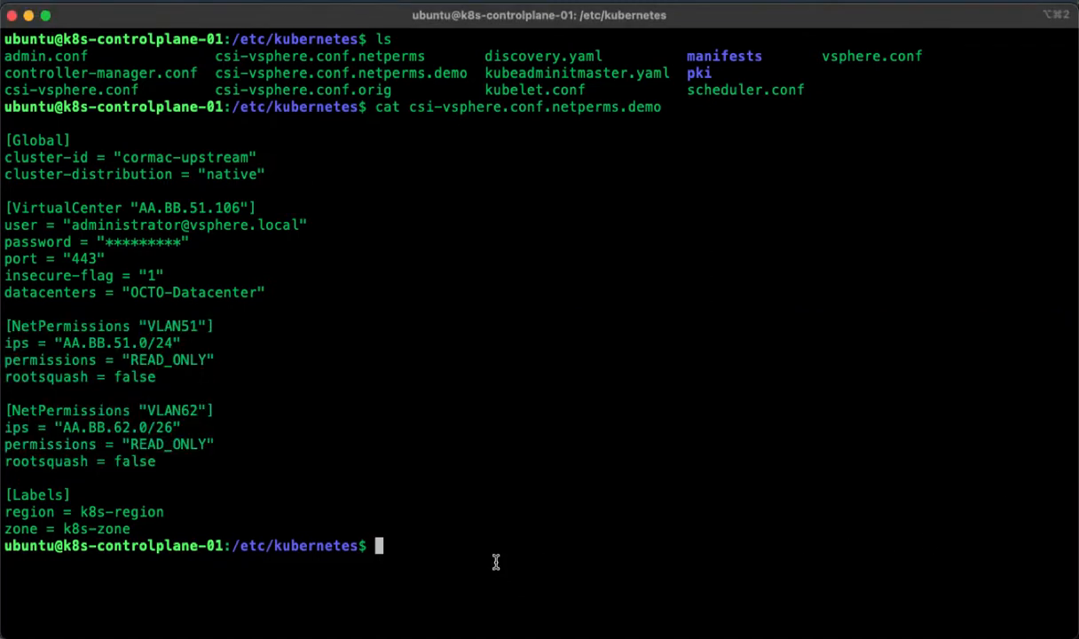
Step: Delete vsphere-config-secret and recreate it in kube-system from csi-vsphere.conf via sudo kubectl
type("sudo")
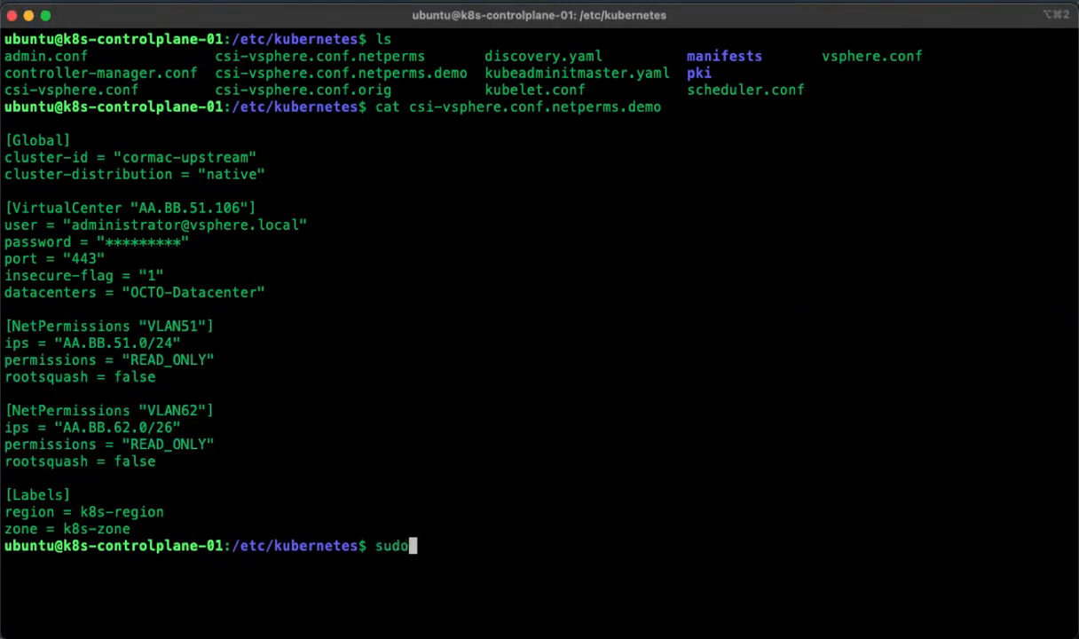
right_click(533, 434)
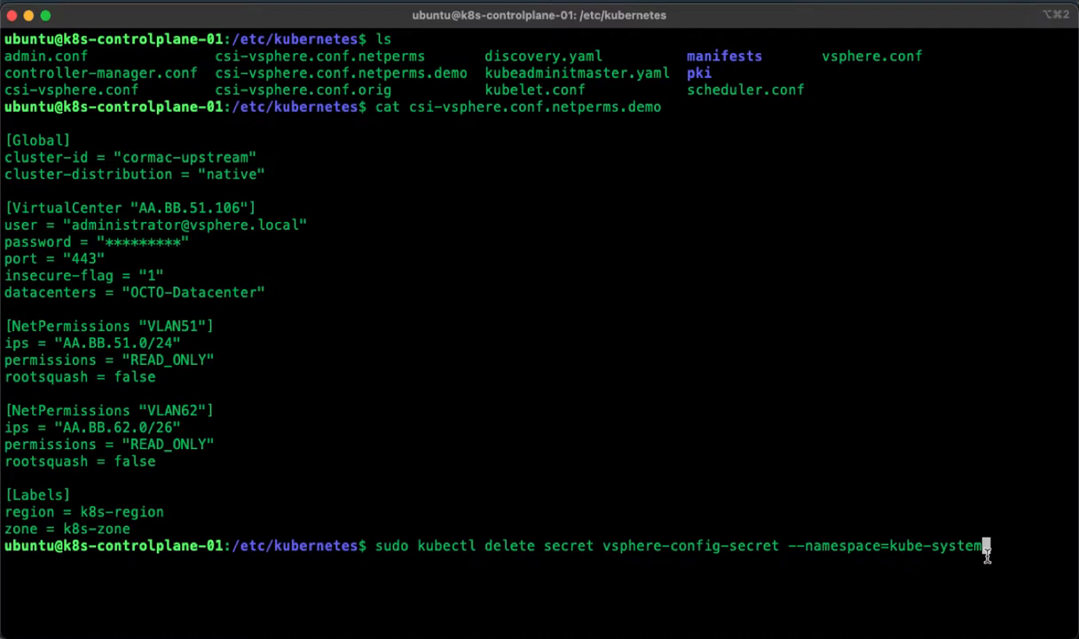
key("Return")
type("sudo kubectl create secret generic vsphere-config-secret --from-file=csi-vsphere.conf --namespace=kube-system")
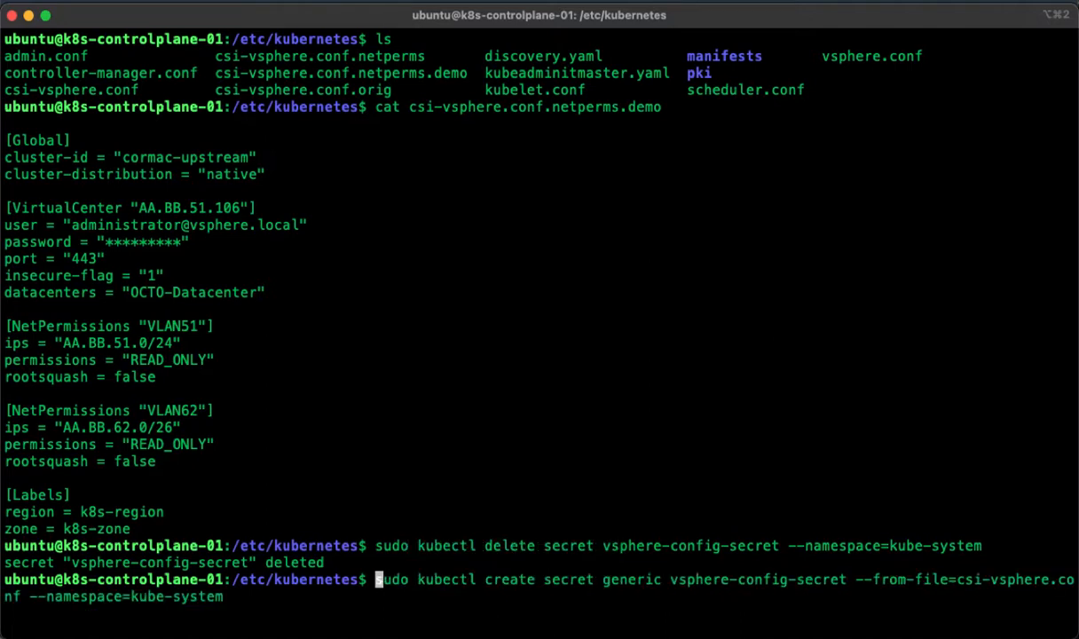
mouse_move(484, 593)
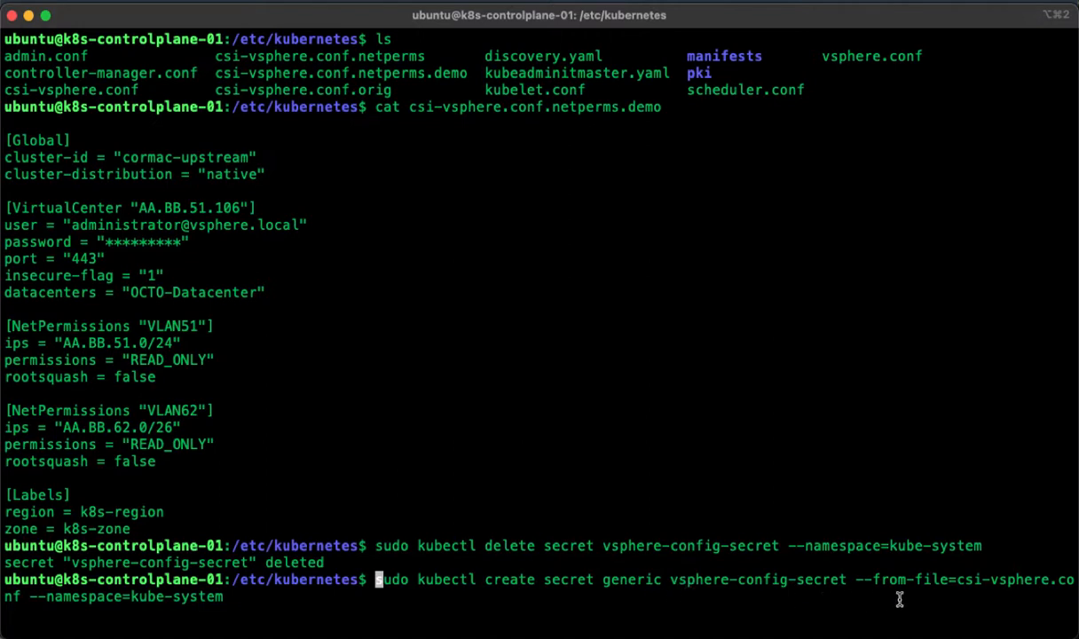
mouse_move(624, 618)
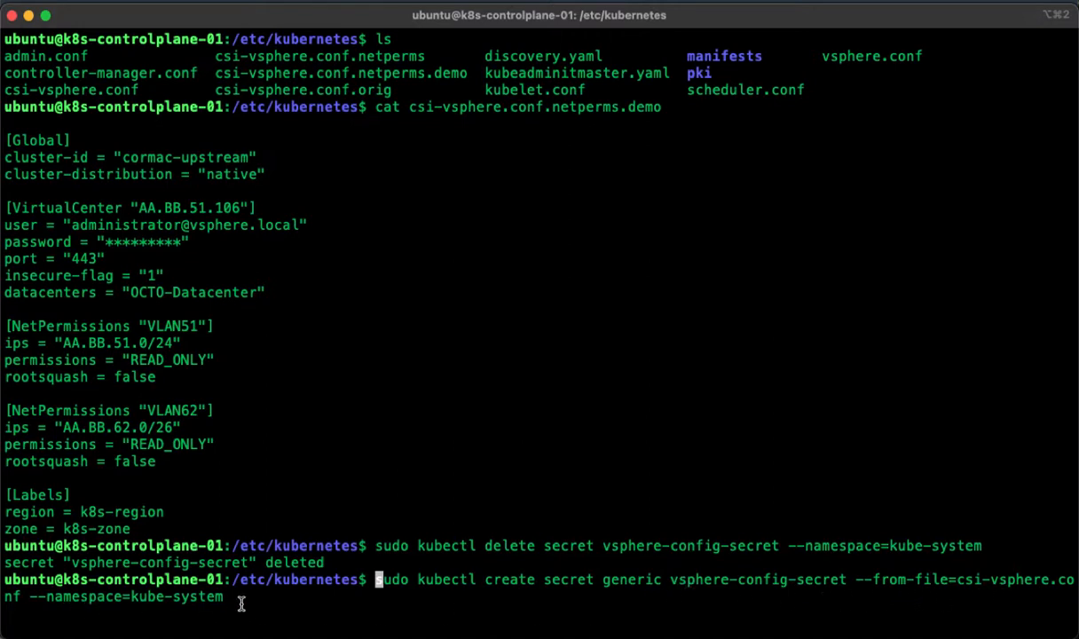
key("Return")
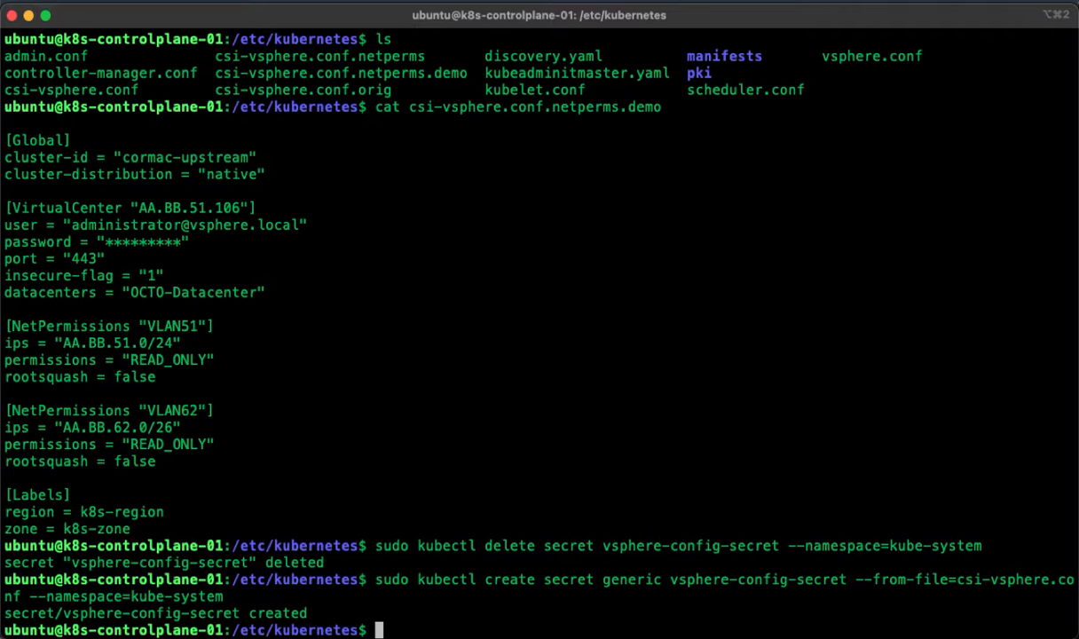
mouse_move(259, 601)
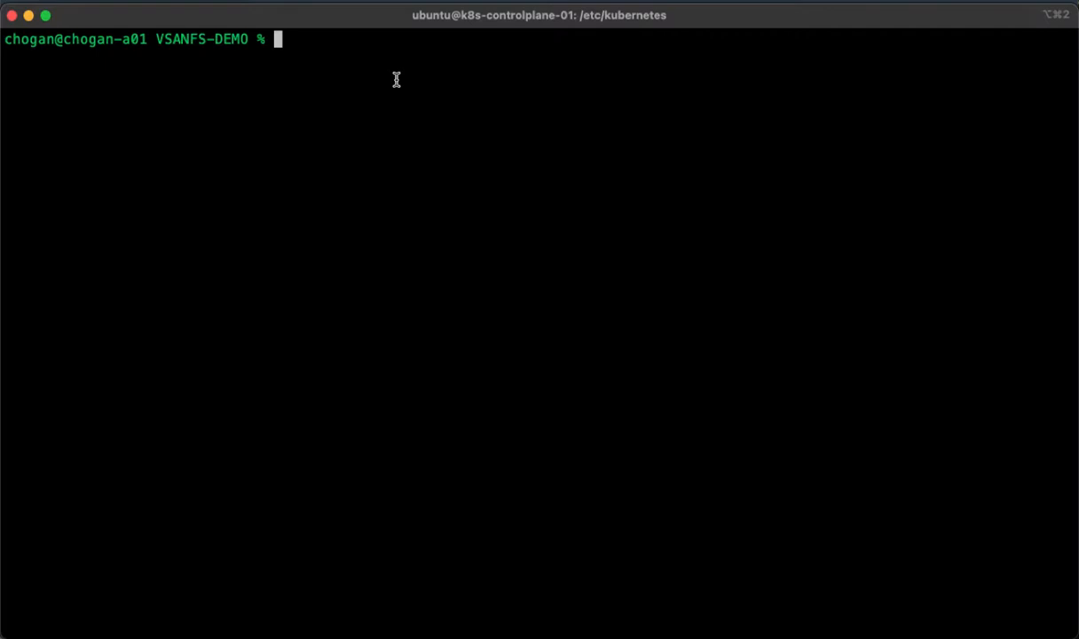
Step: Run kubectl get sc and show vsanfs-sc.yaml, highlighting the ftt-1-vsan-c storage policy
type("kubectl")
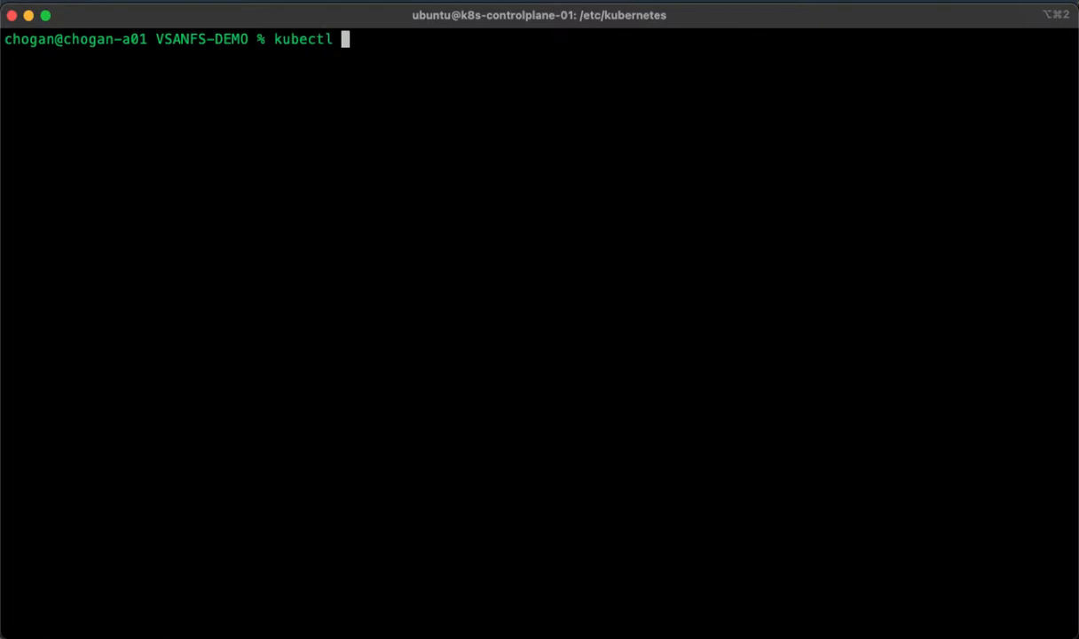
type("get sc")
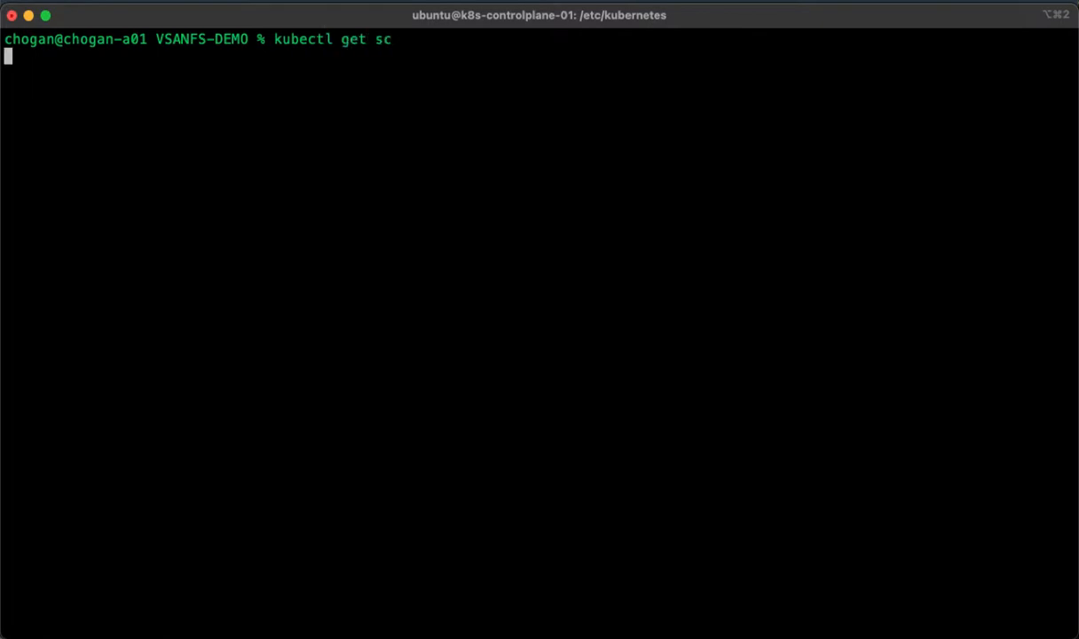
key("Return")
type("ls")
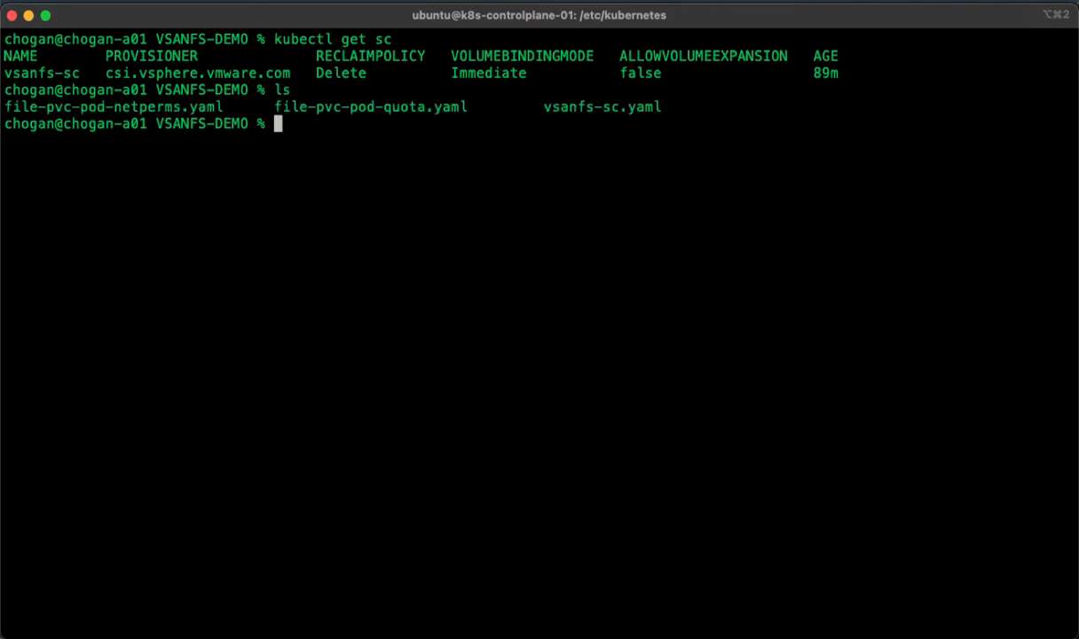
type("cat vsanfs-sc.yaml")
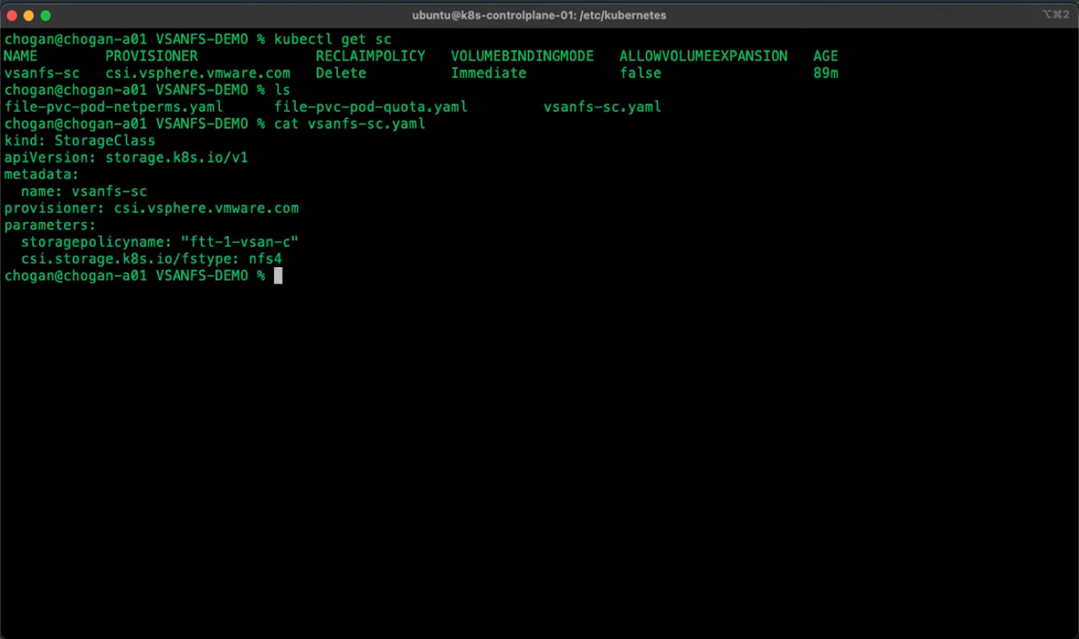
double_click(239, 241)
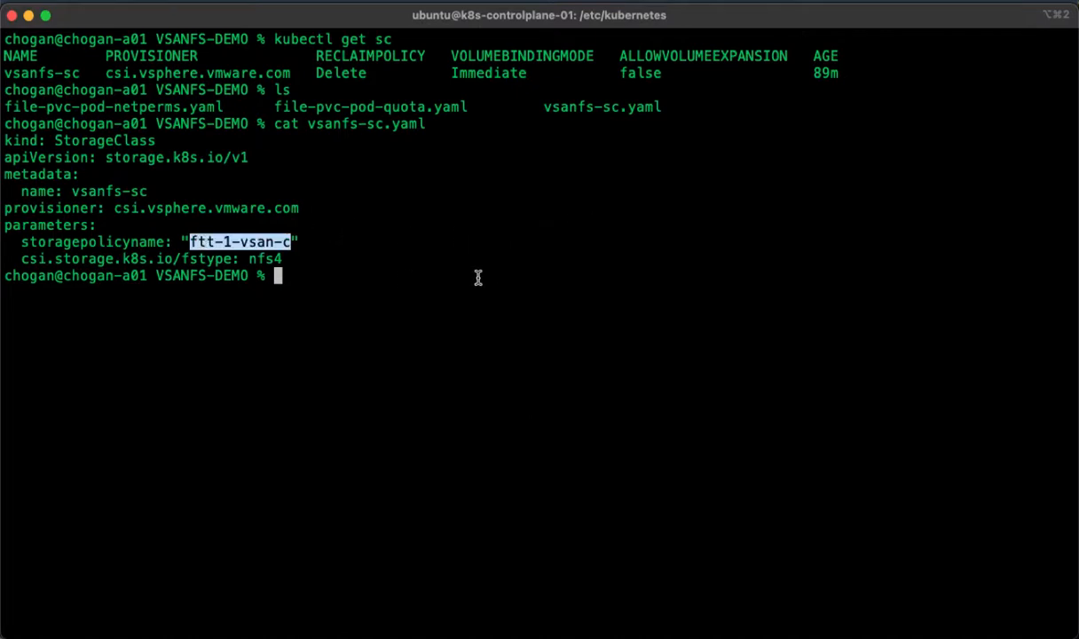
mouse_move(648, 316)
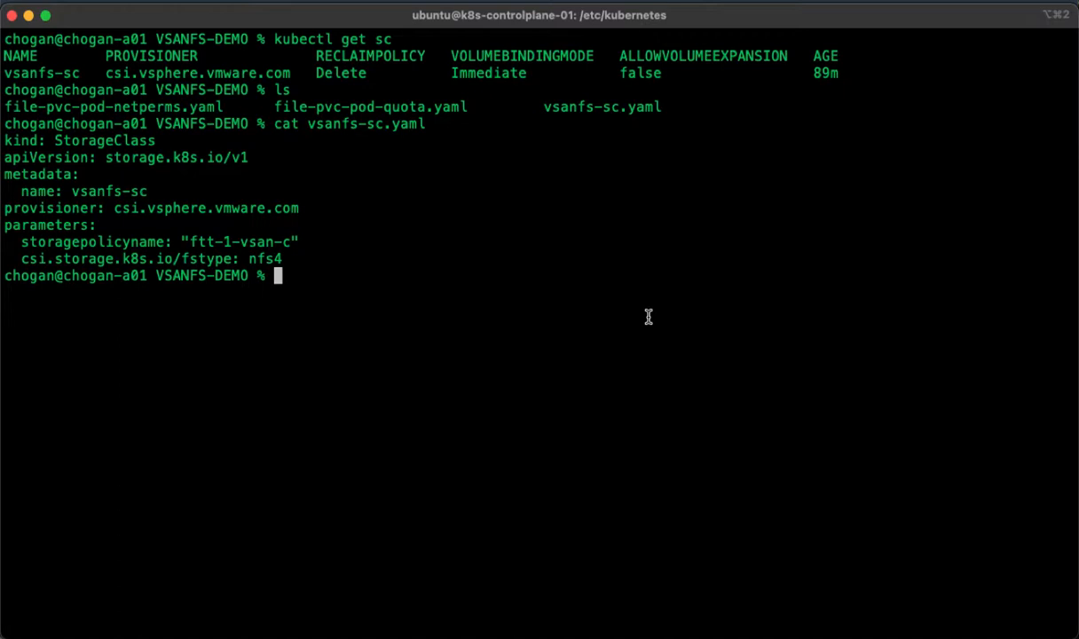
mouse_move(249, 242)
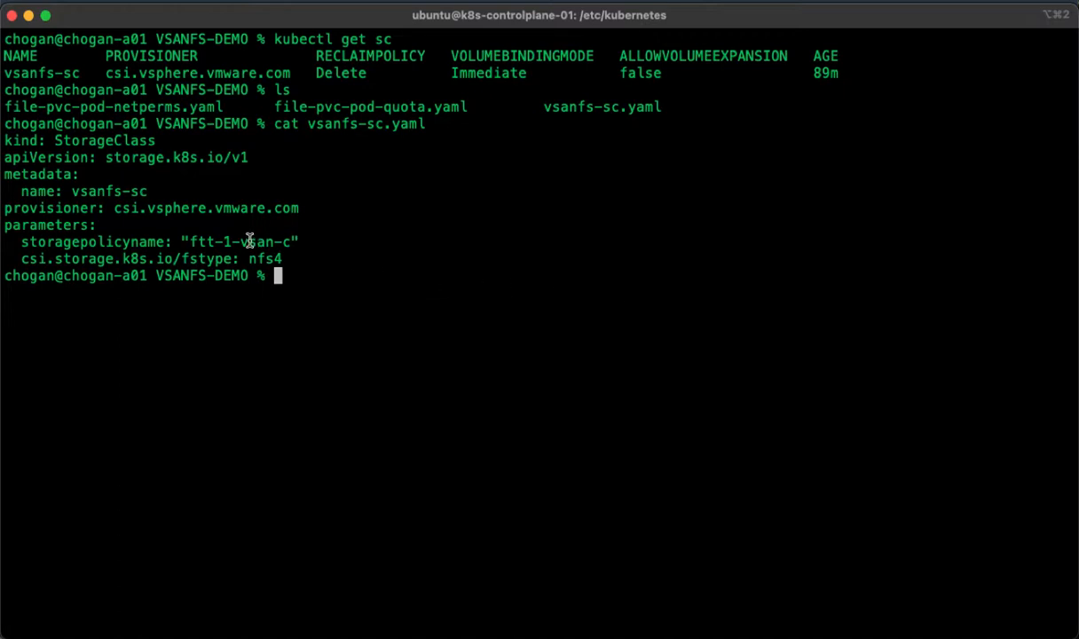
double_click(240, 241)
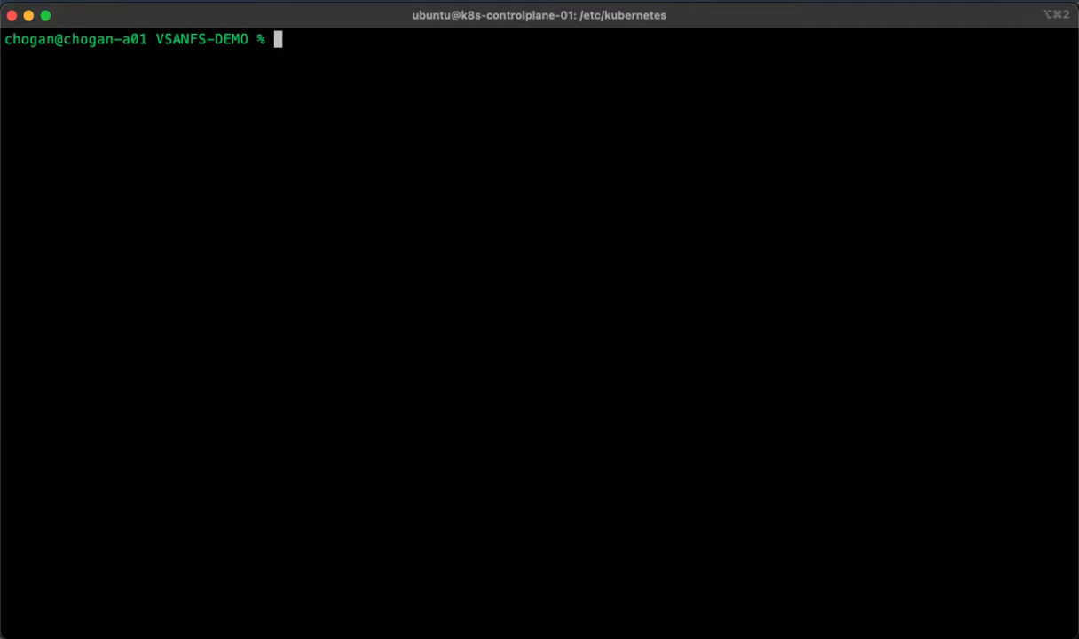
type("ls")
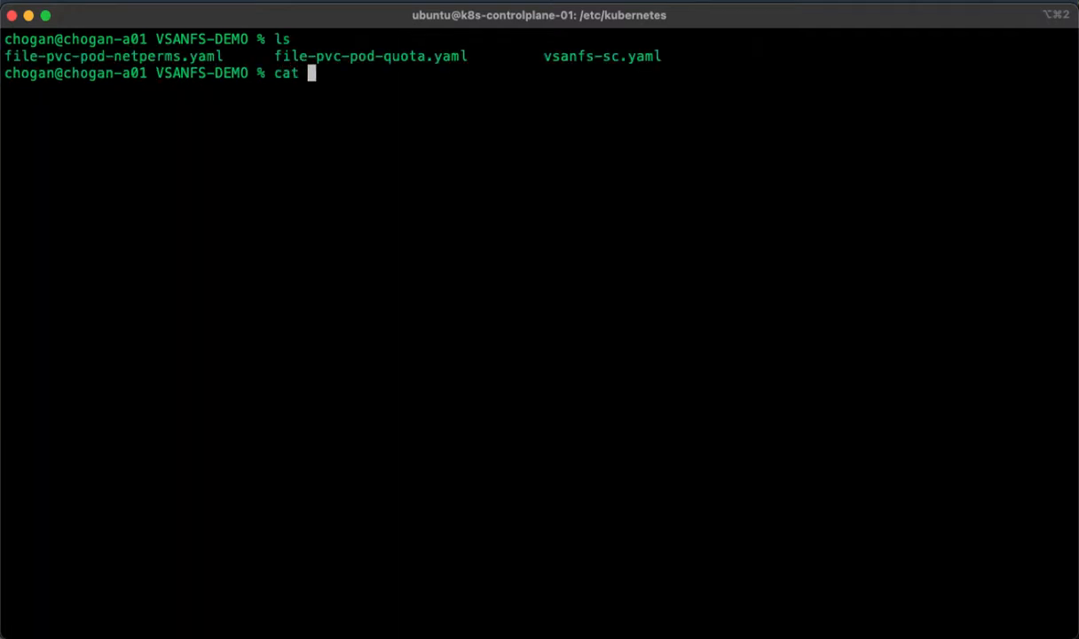
double_click(113, 55)
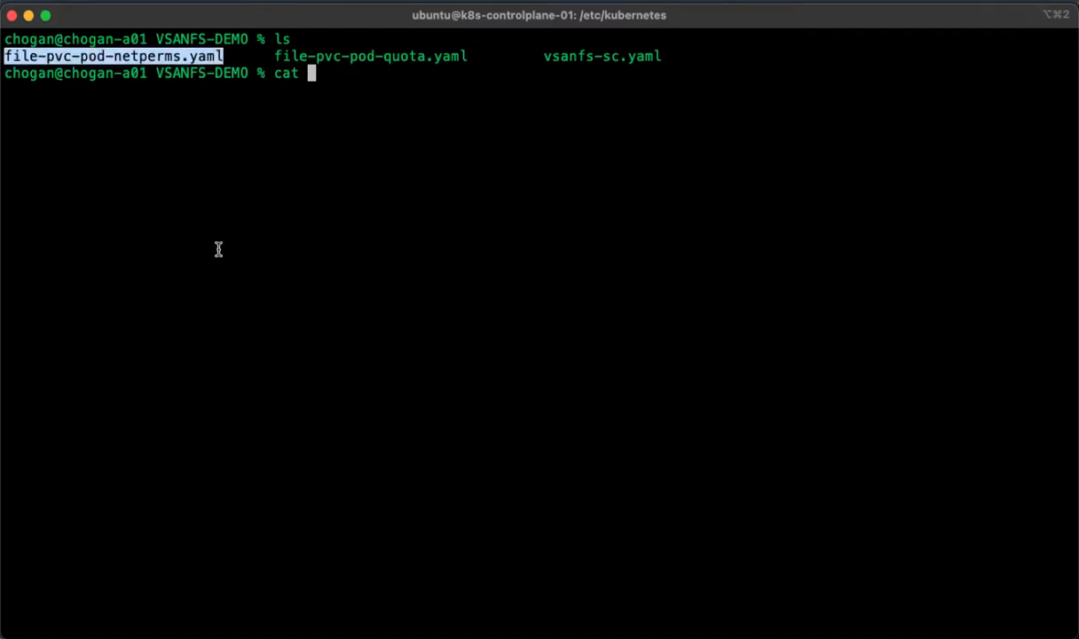
type("file-pvc-pod-netperms.yaml")
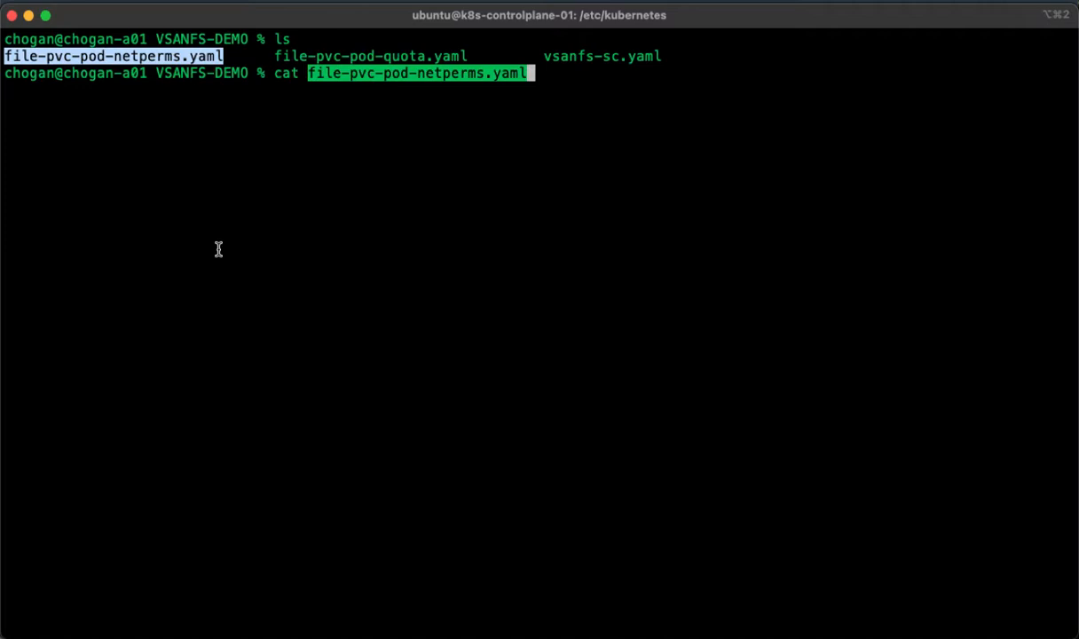
key("Return")
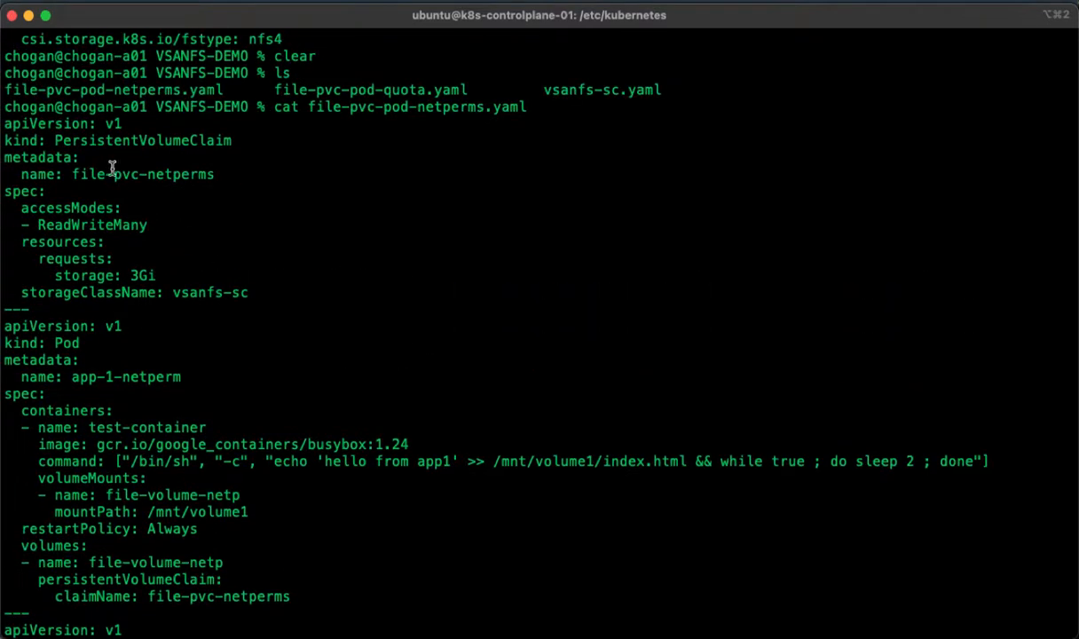
mouse_move(149, 263)
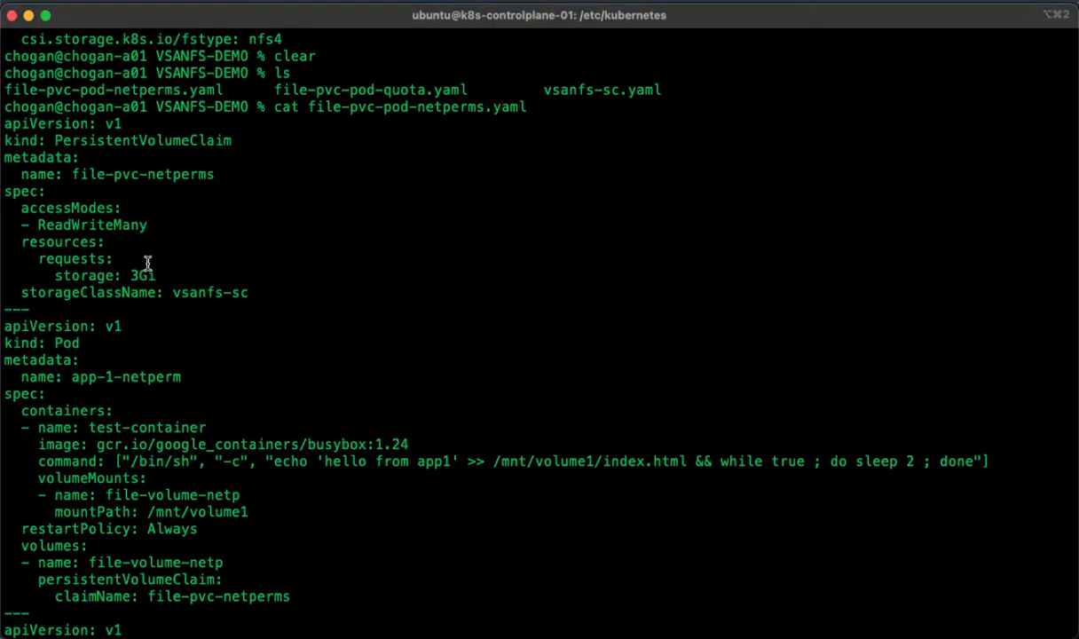
double_click(142, 275)
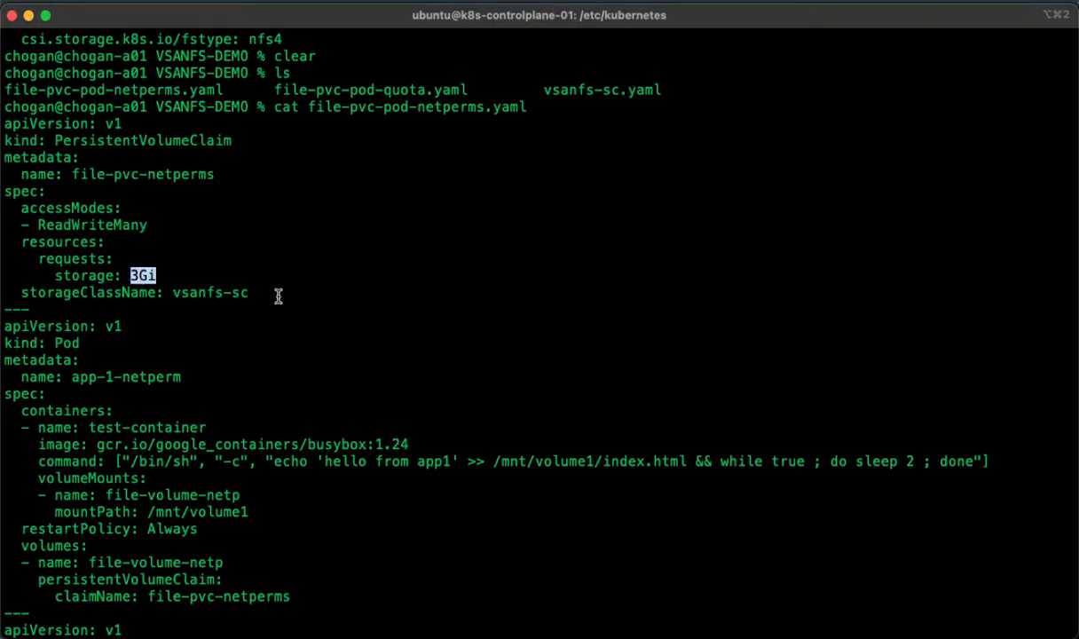
double_click(92, 224)
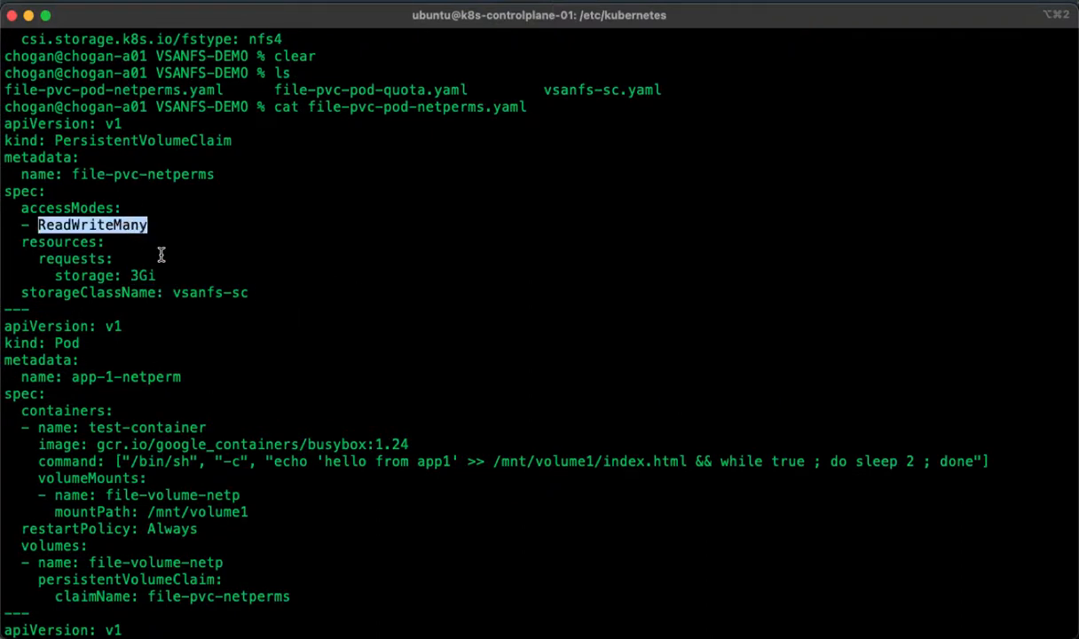
scroll("up", 3)
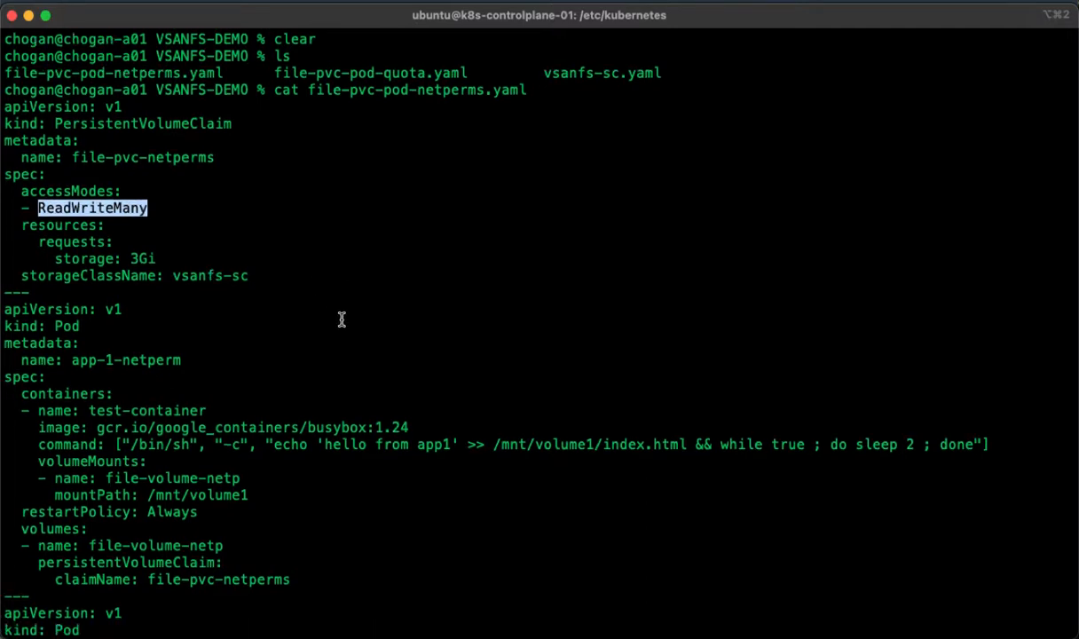
scroll("down", 3)
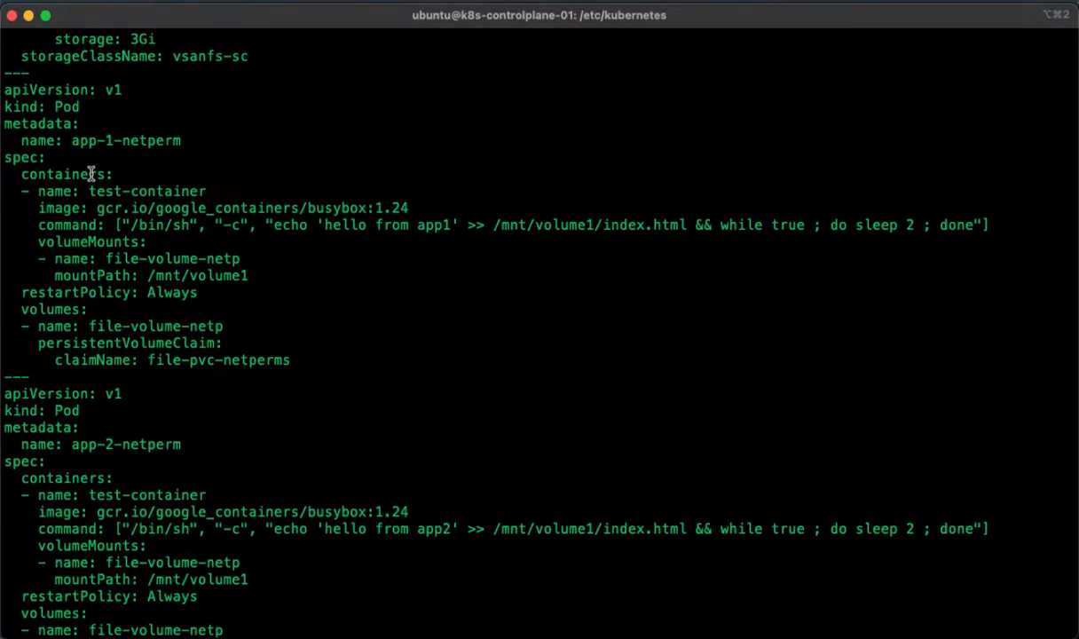
mouse_move(409, 273)
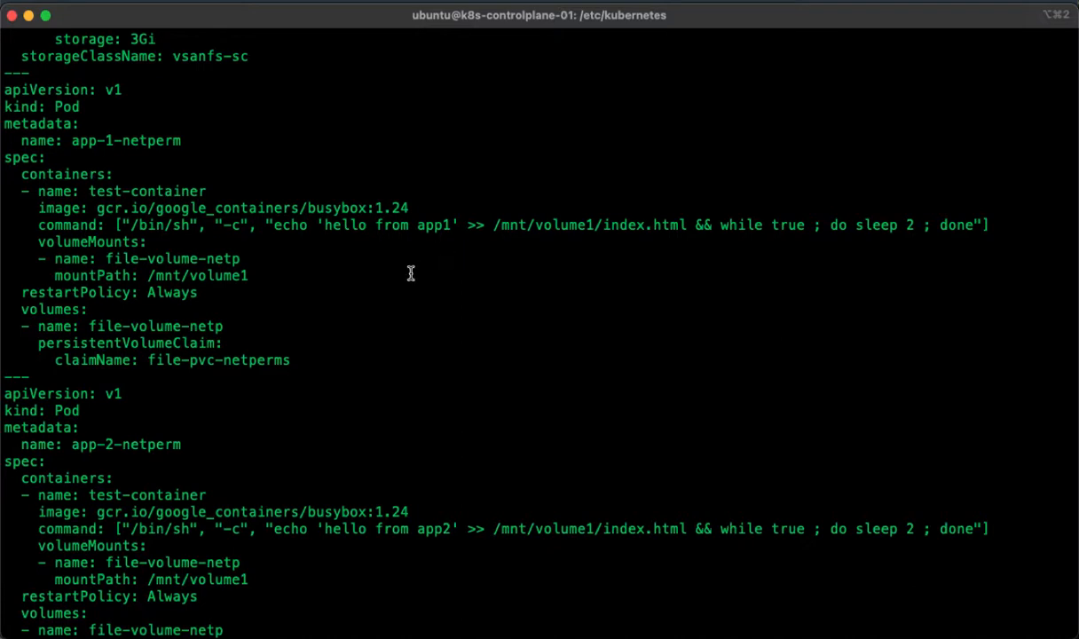
scroll("up", 3)
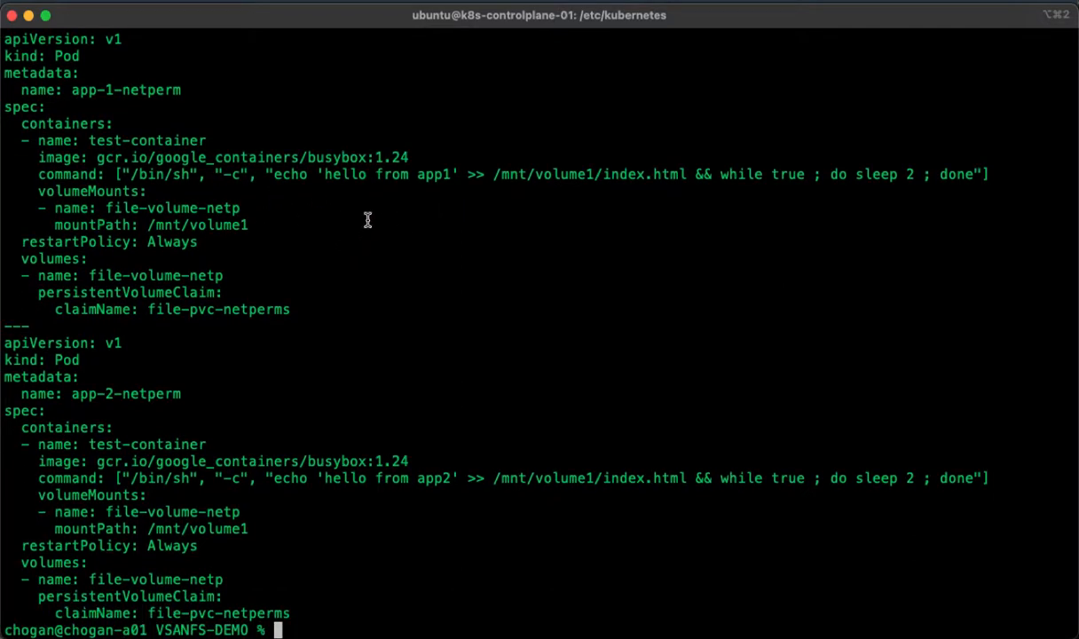
mouse_move(620, 176)
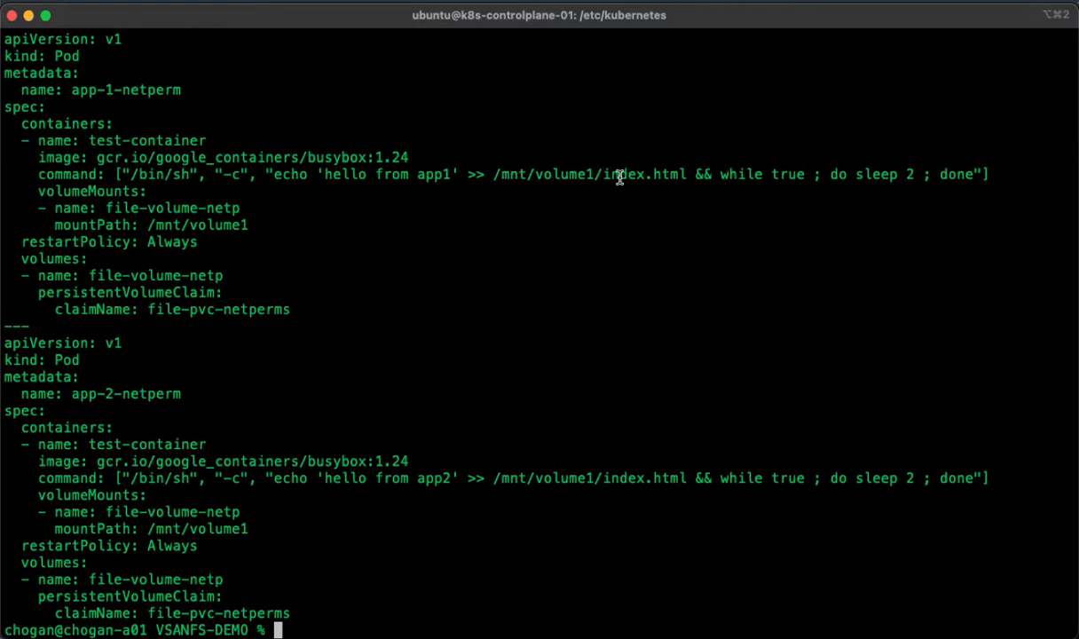
mouse_move(497, 174)
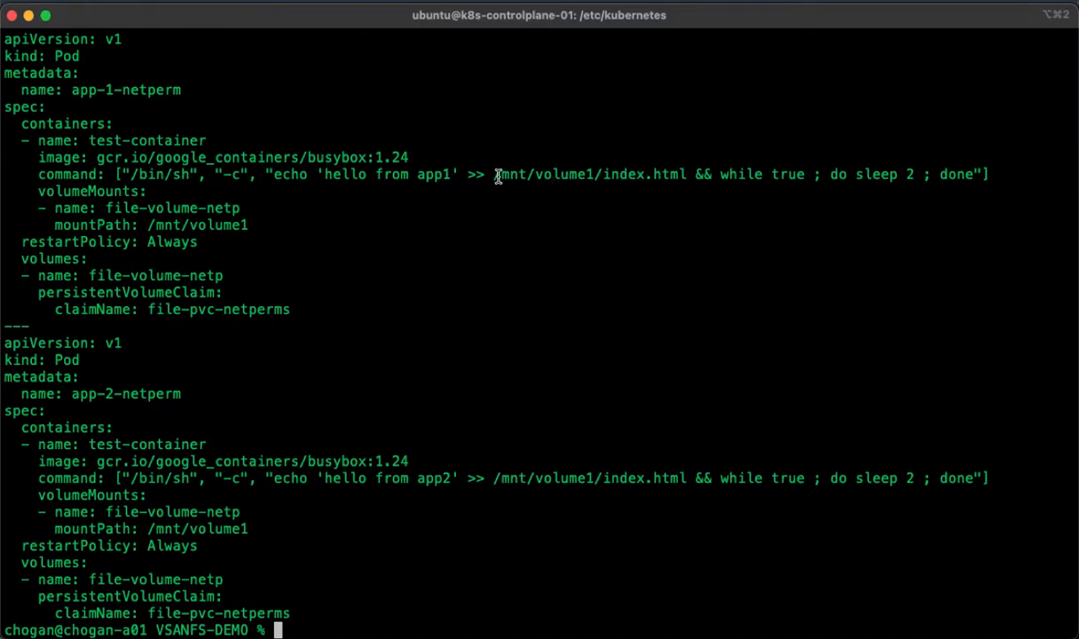
double_click(586, 174)
type("l")
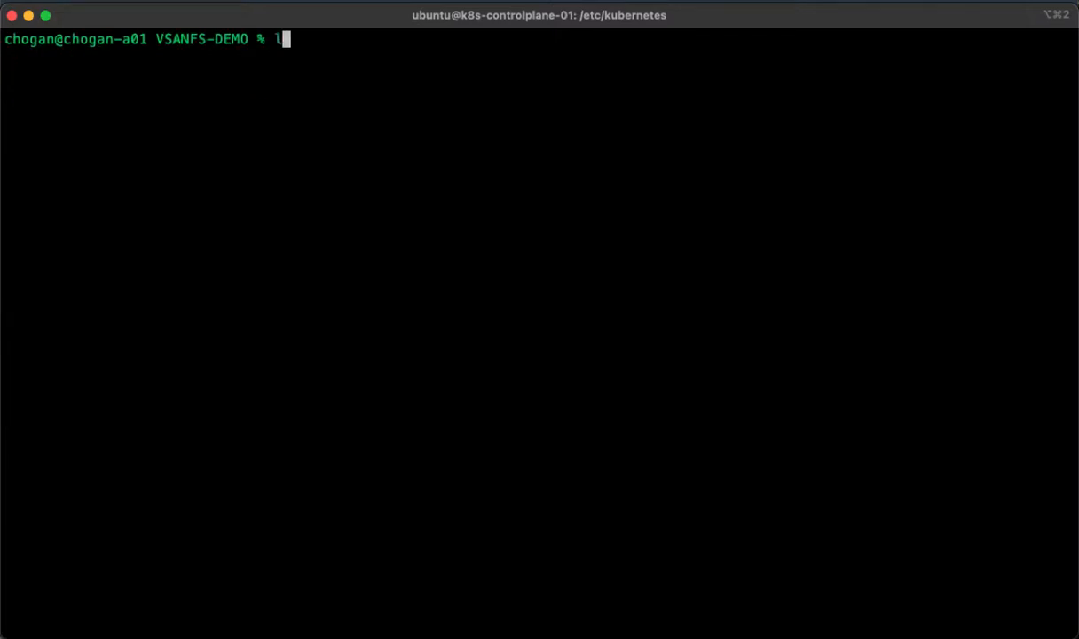
Step: Apply the netperms manifest and run kubectl get pvc,pv,pods, showing file-pvc-netperms still Pending
key("Return")
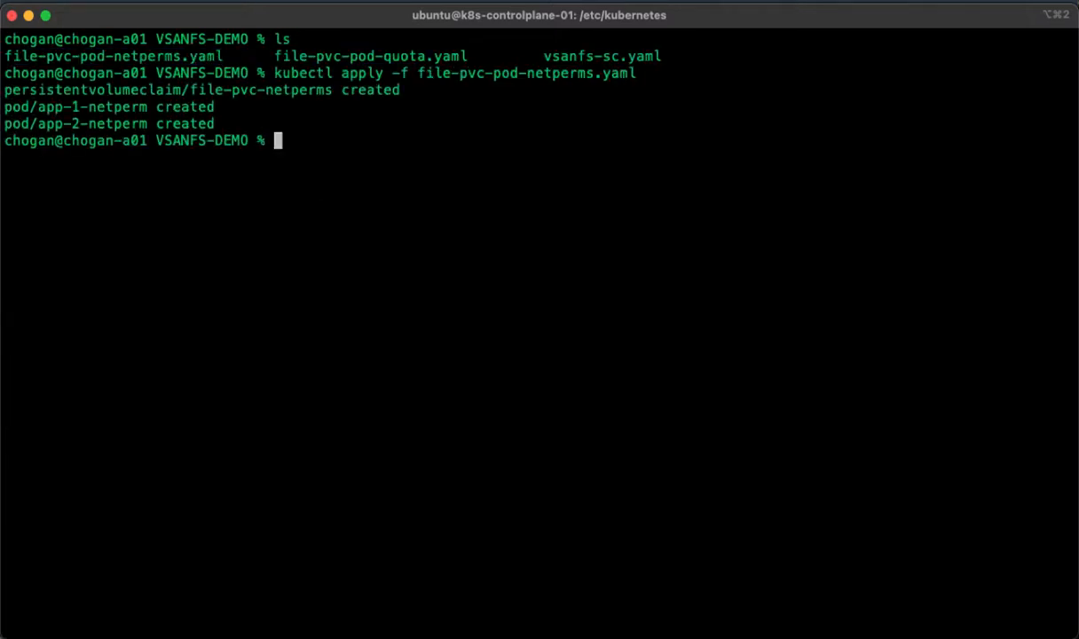
type("k")
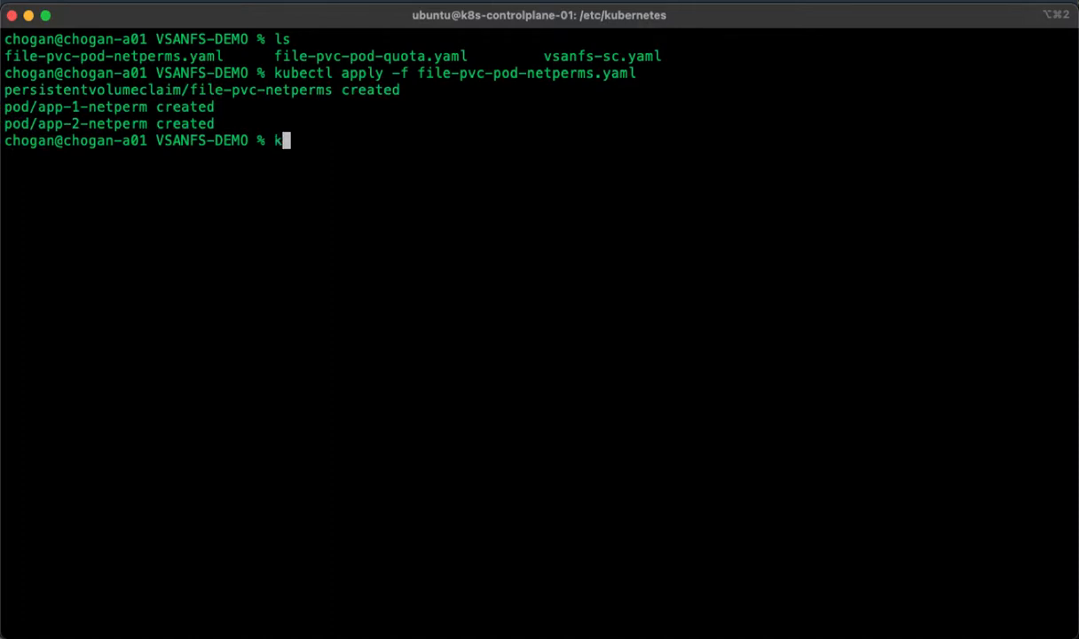
type("ubectl get pvc")
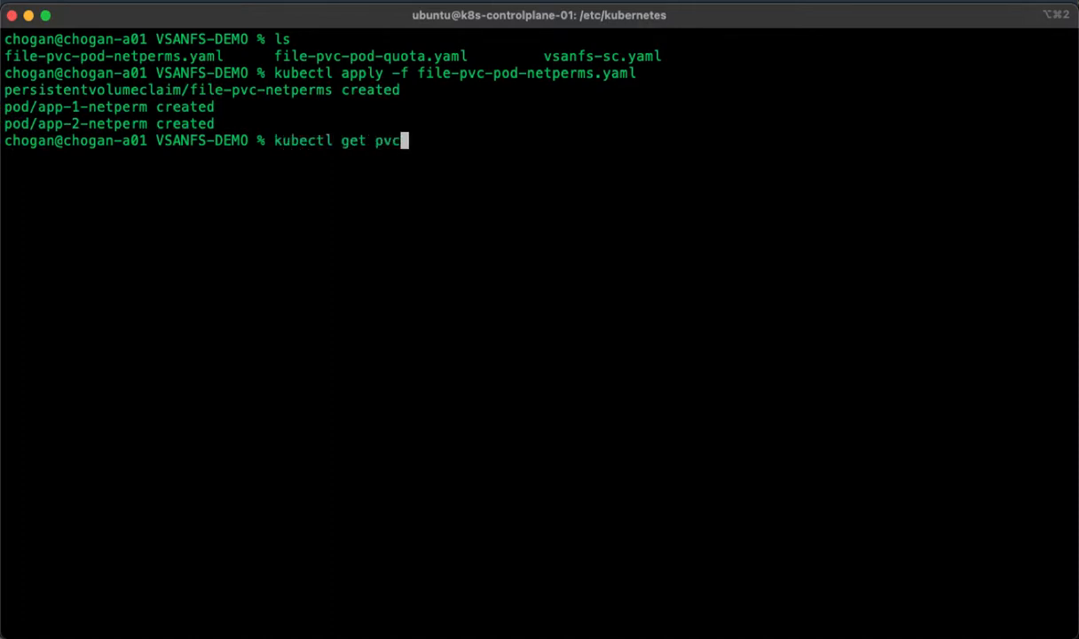
type(",pv,pods")
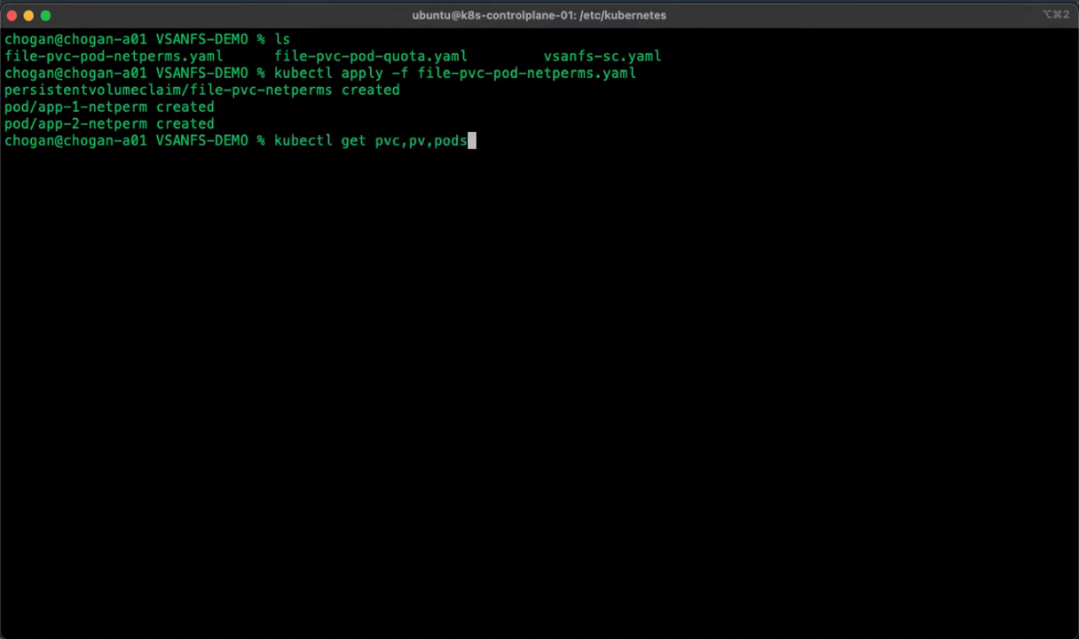
key("Return")
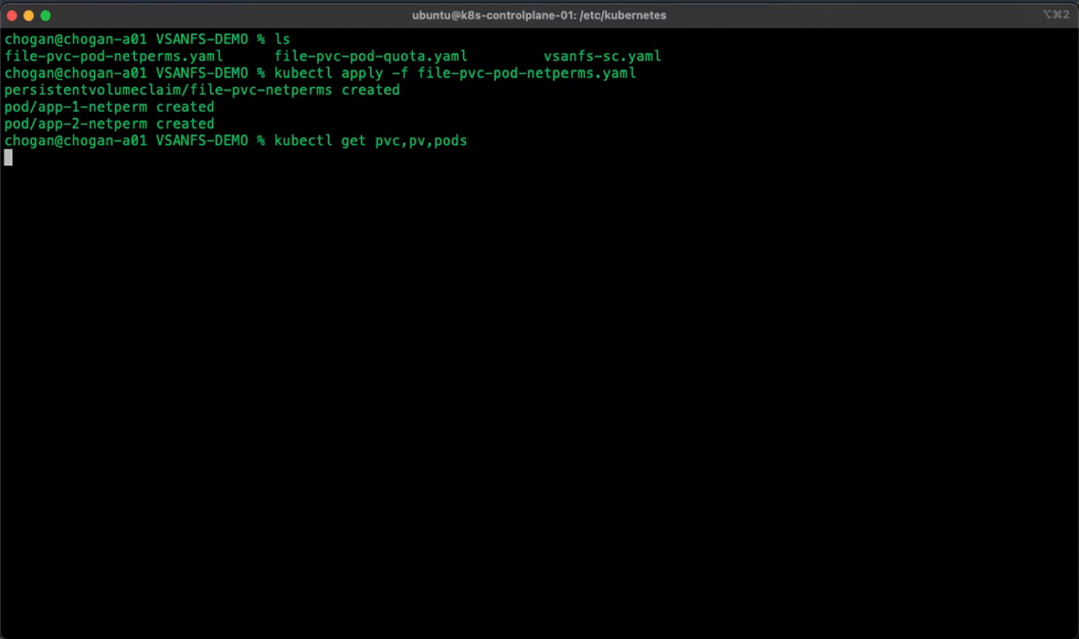
key("Return")
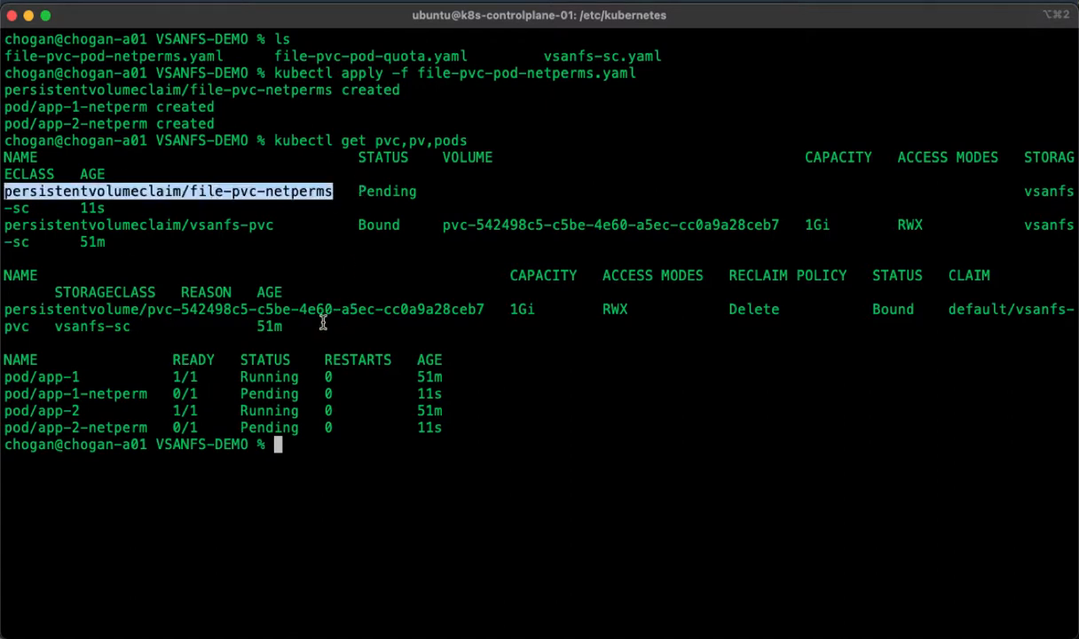
mouse_move(515, 352)
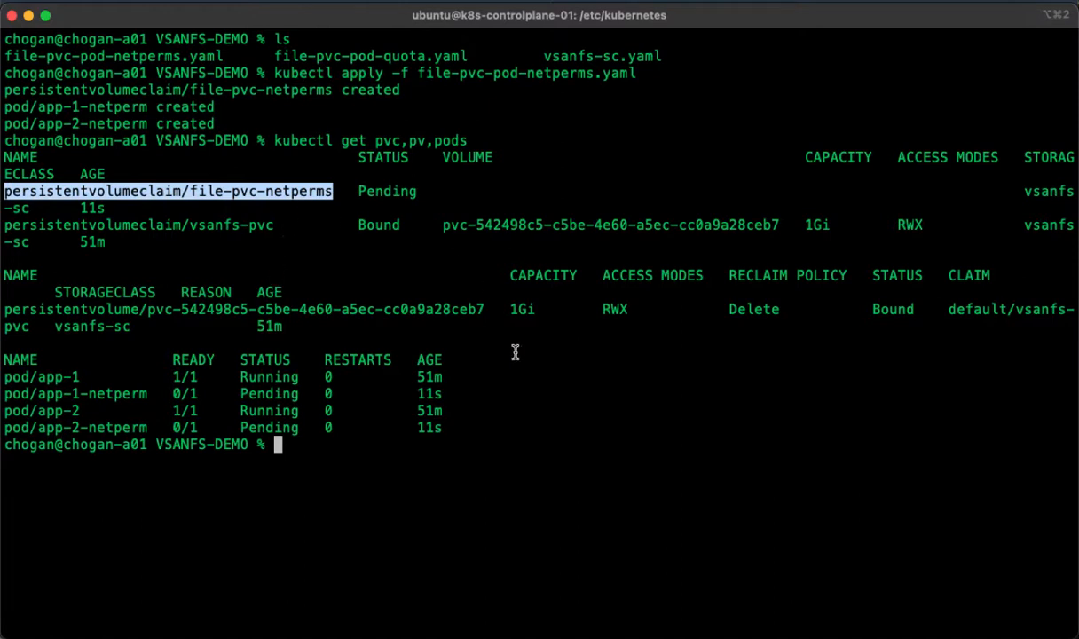
mouse_move(548, 433)
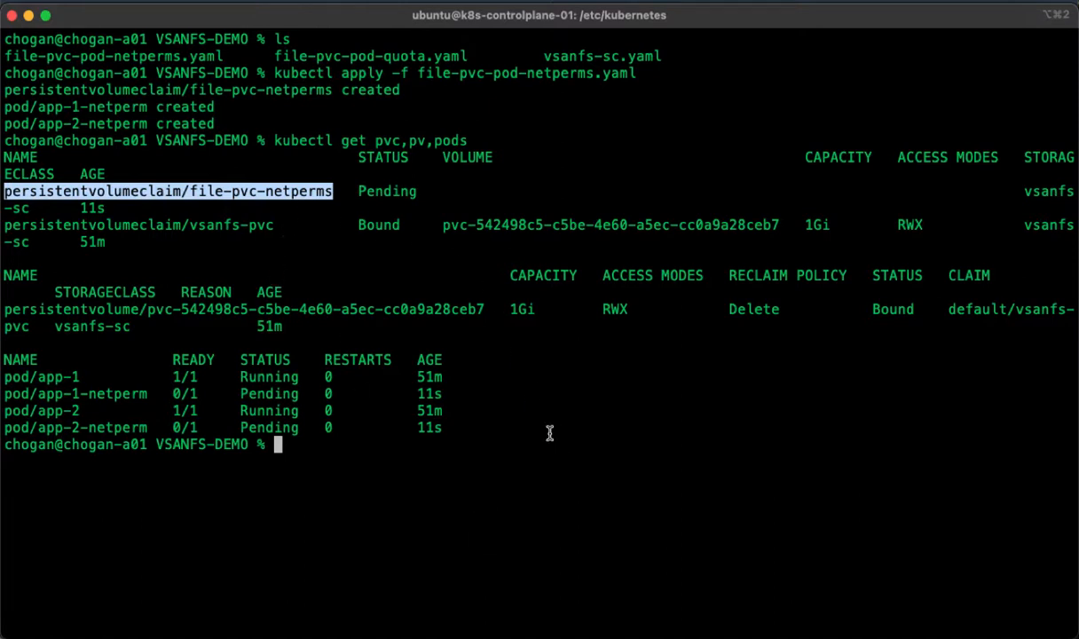
type("ctl get pvc,pv,pods")
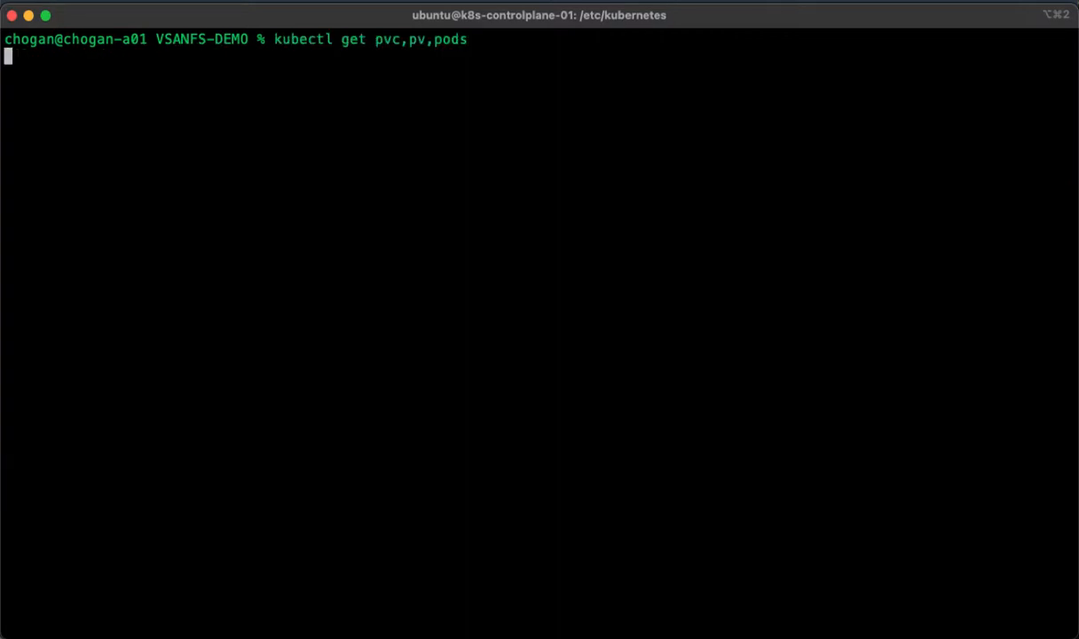
Step: Rerun kubectl get pvc,pv,pods and highlight file-pvc-netperms, now Bound to a 3Gi RWX volume
key("Return")
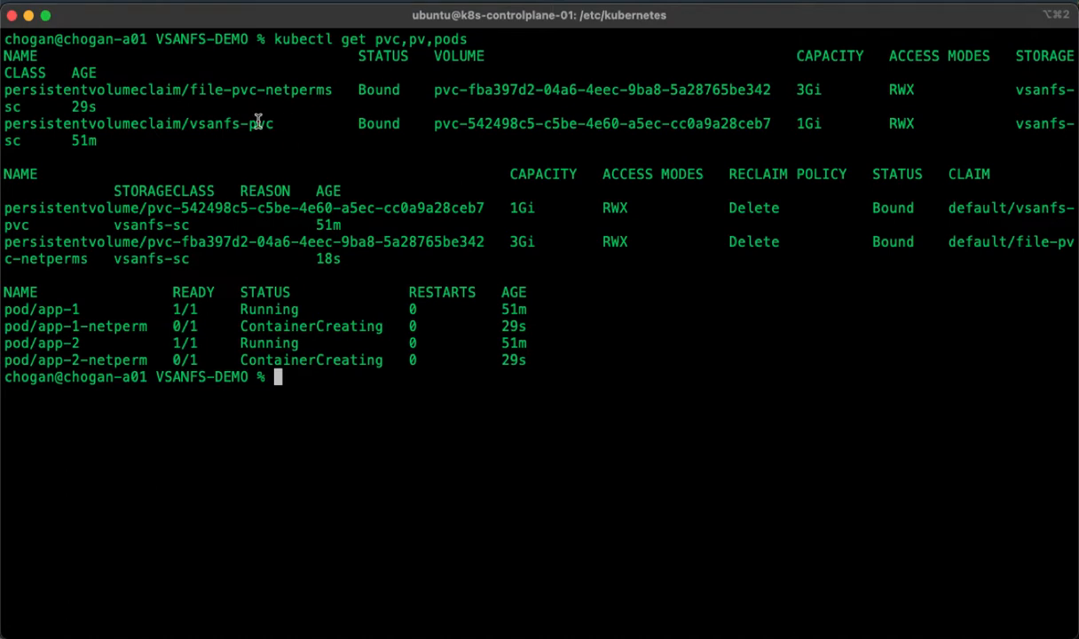
double_click(168, 89)
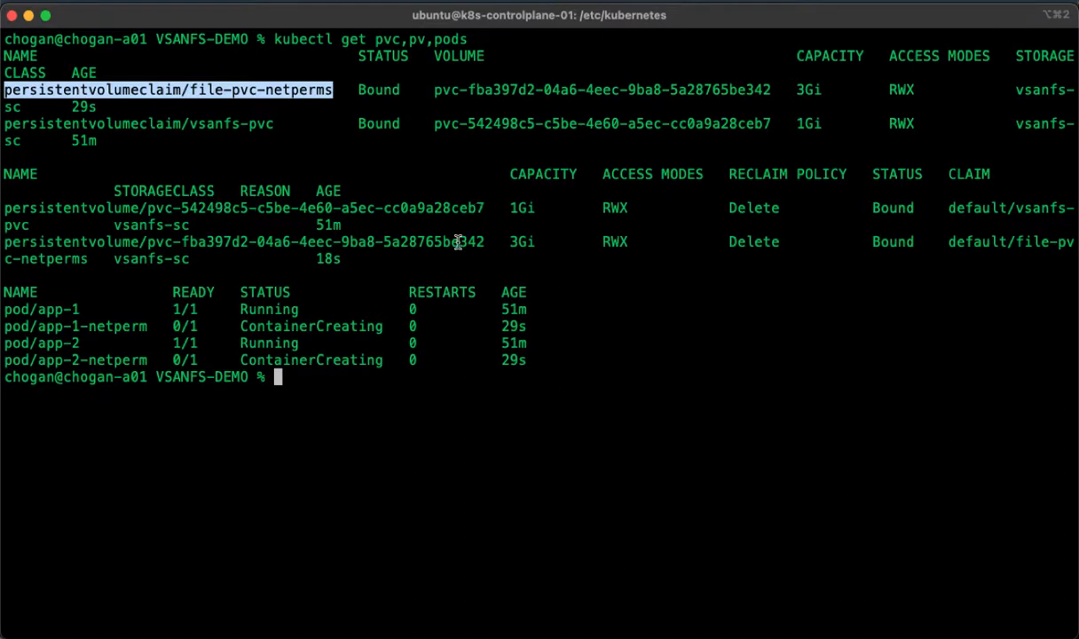
mouse_move(298, 426)
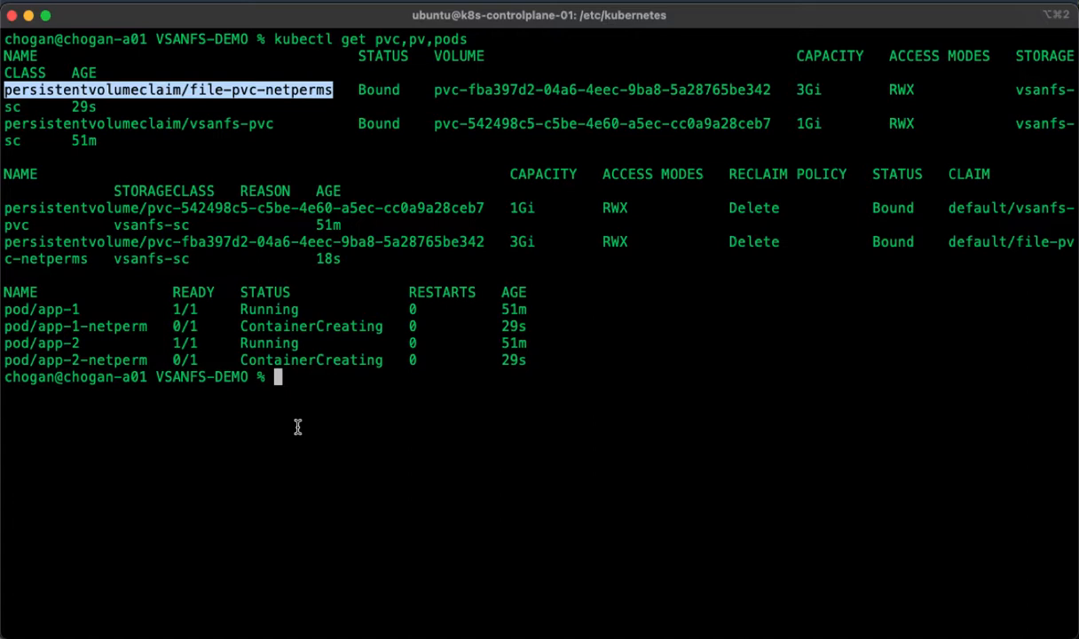
mouse_move(547, 406)
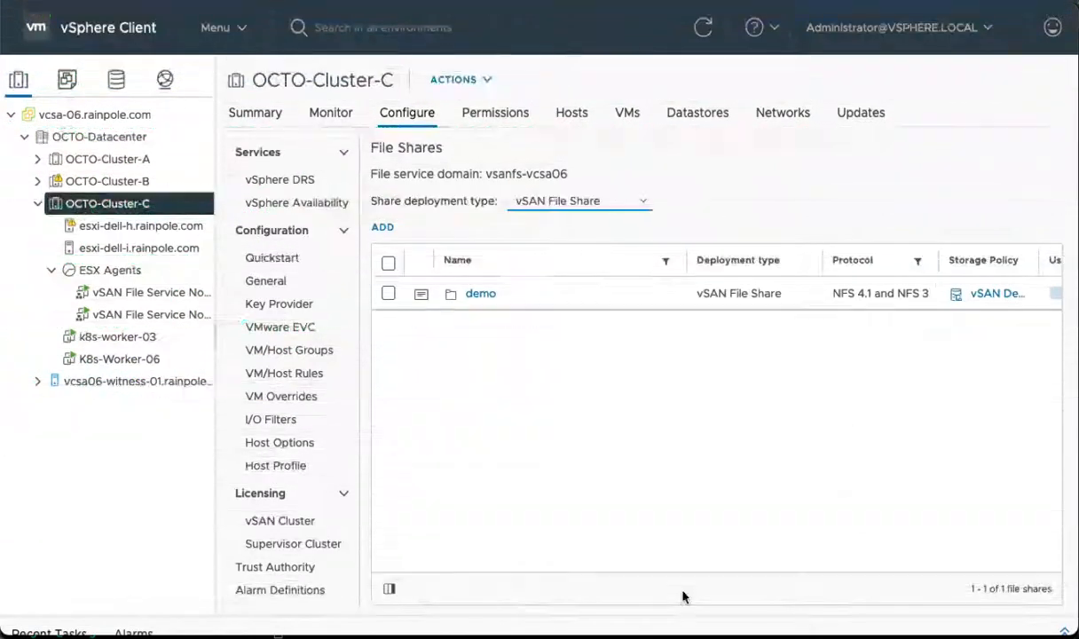
mouse_move(607, 428)
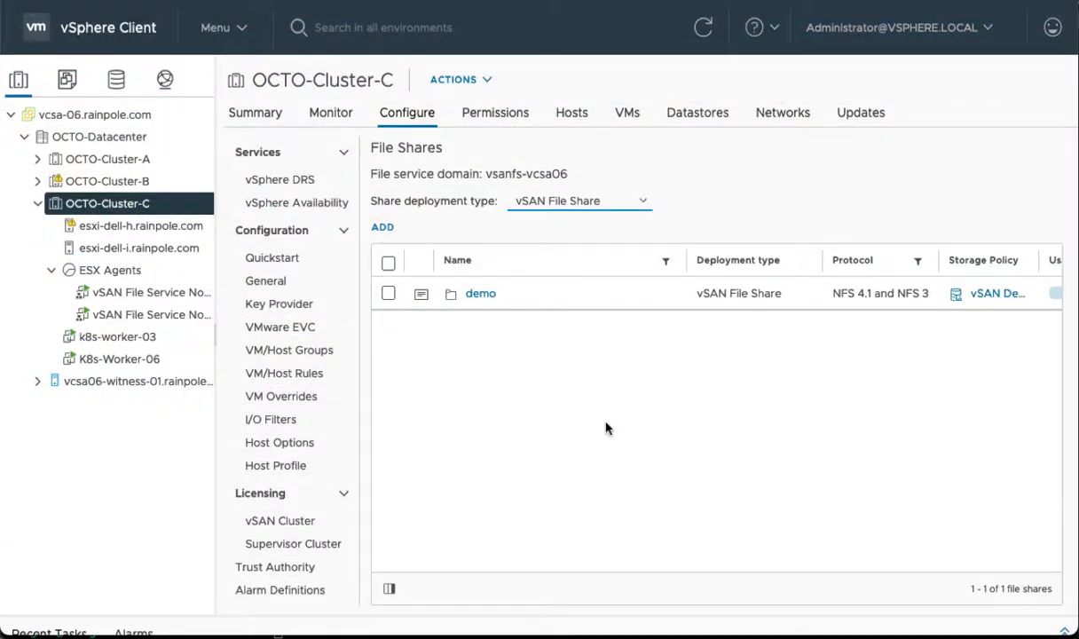
Step: Filter to Container File Volumes and check the 1,024 MB volume's Net access control allows any IP
left_click(578, 201)
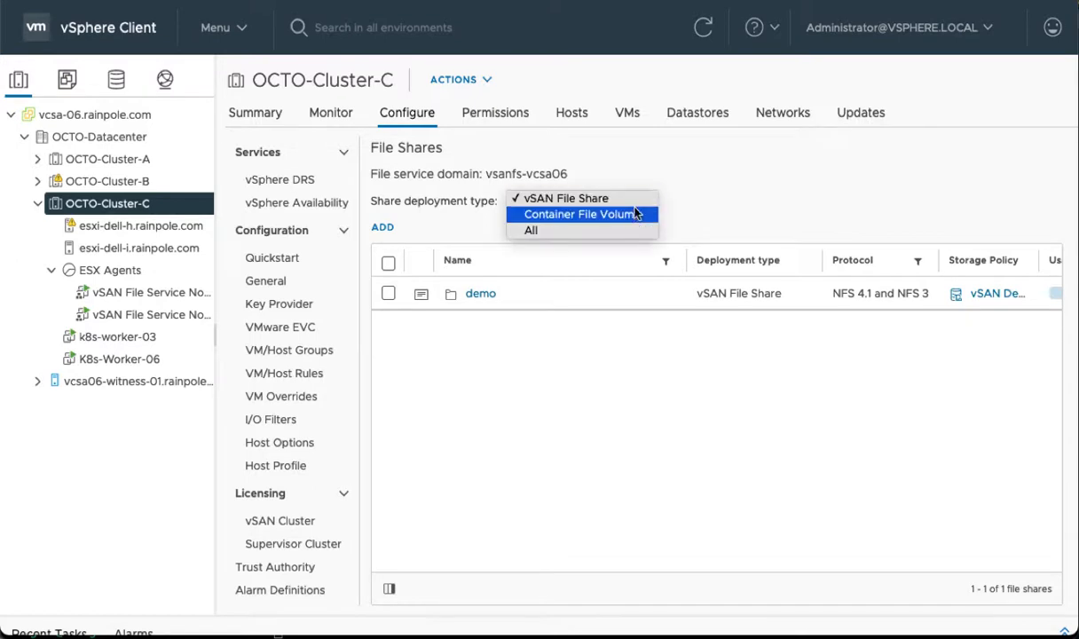
left_click(582, 213)
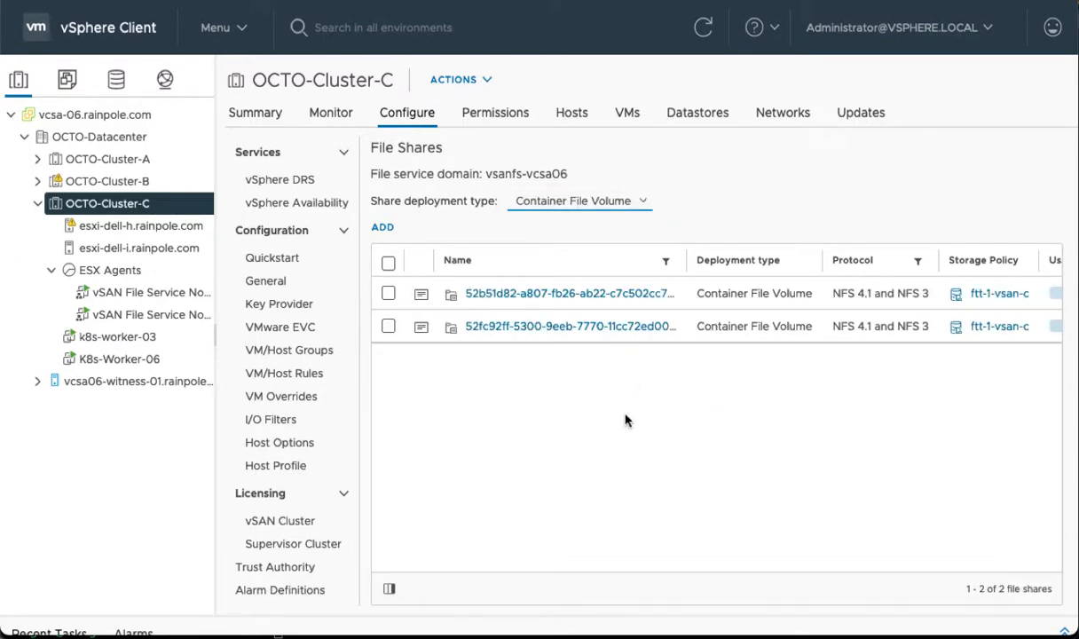
scroll("right", 3)
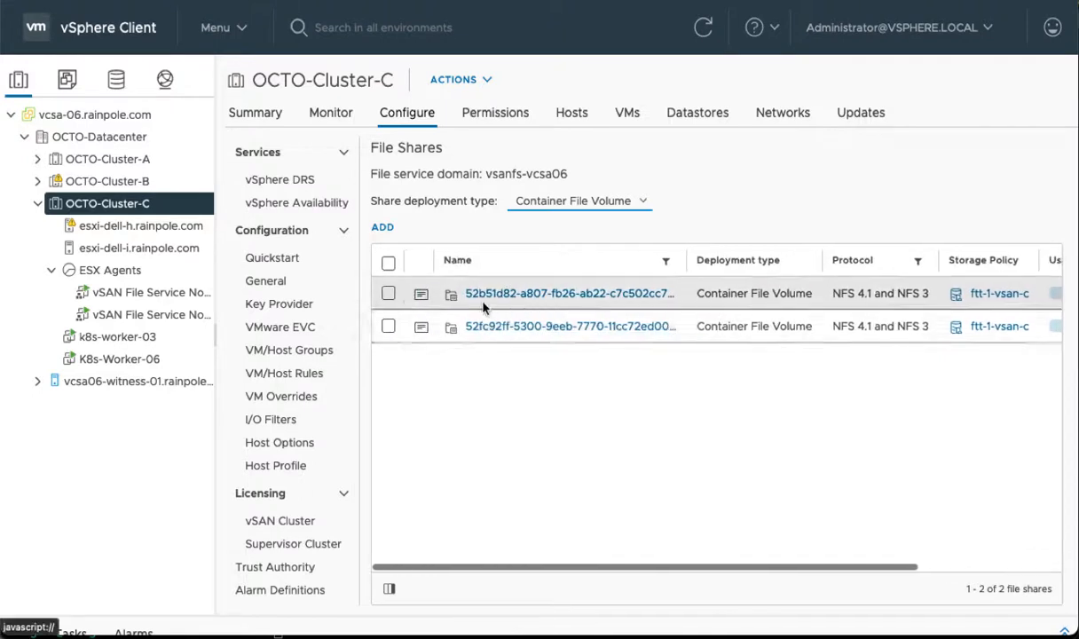
left_click(571, 326)
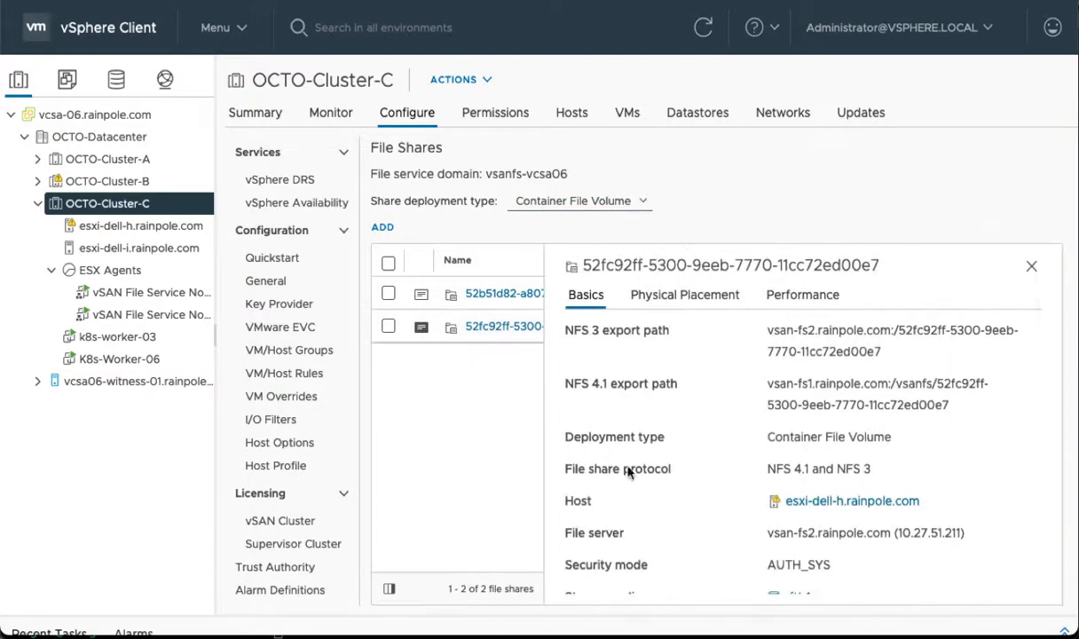
scroll("down", 3)
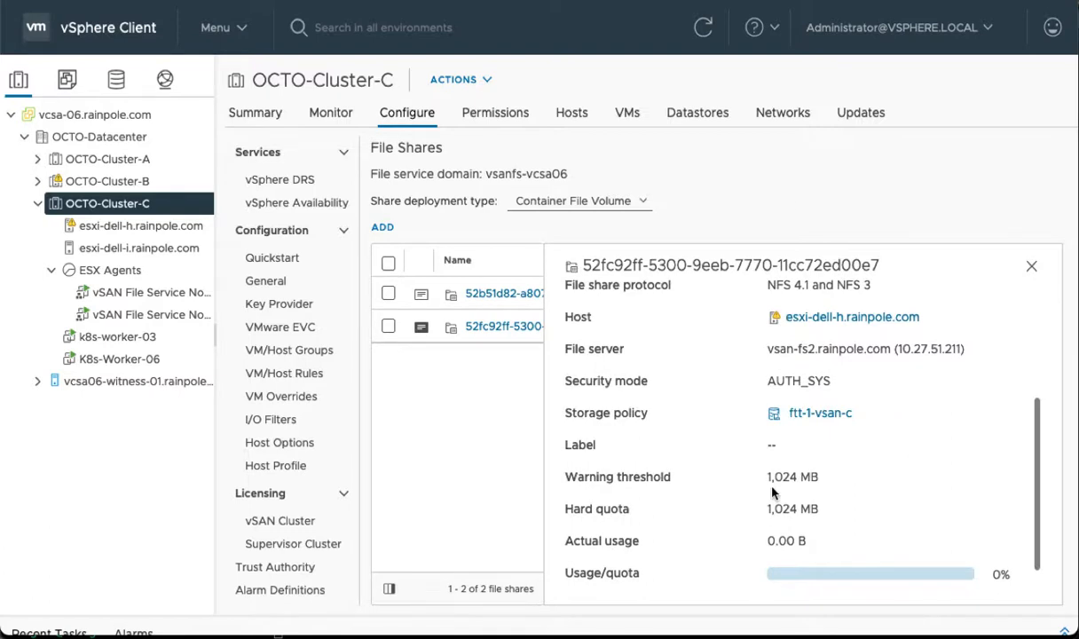
scroll("down", 3)
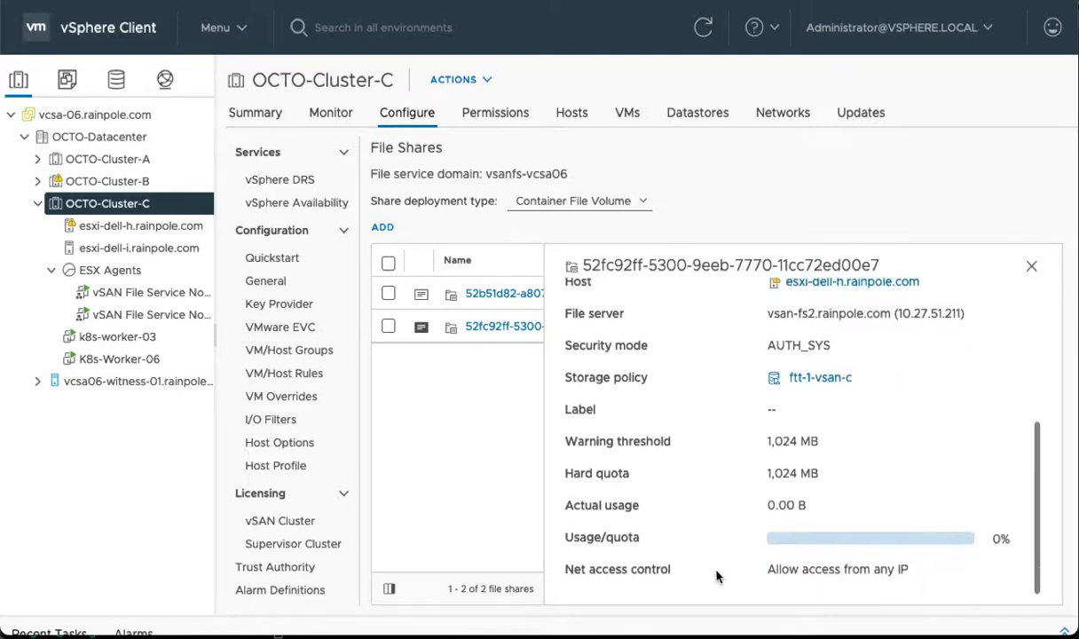
mouse_move(1029, 269)
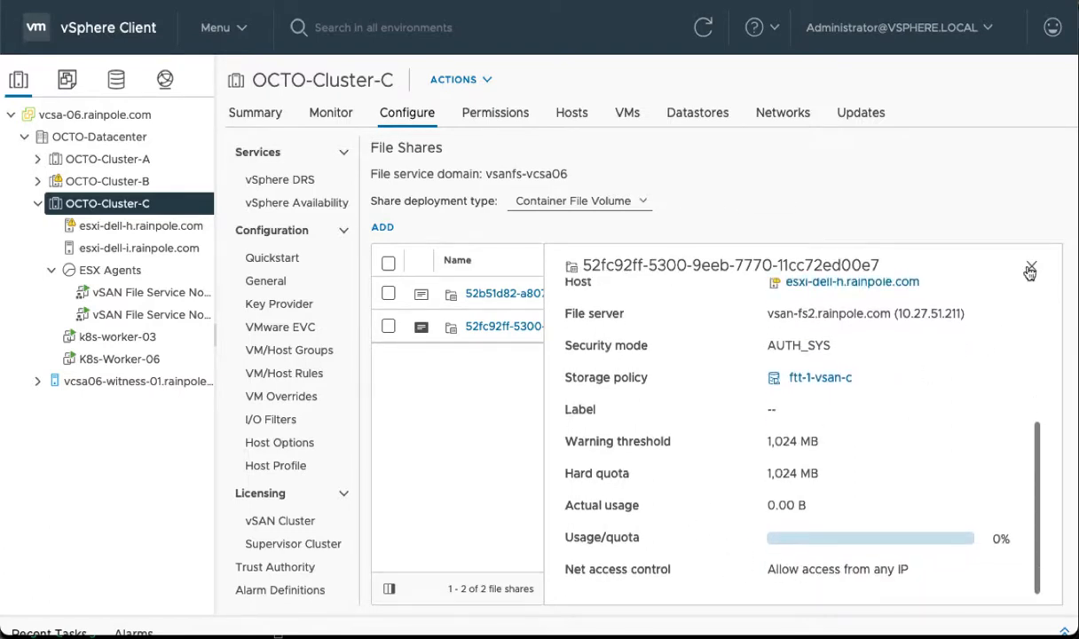
left_click(1029, 270)
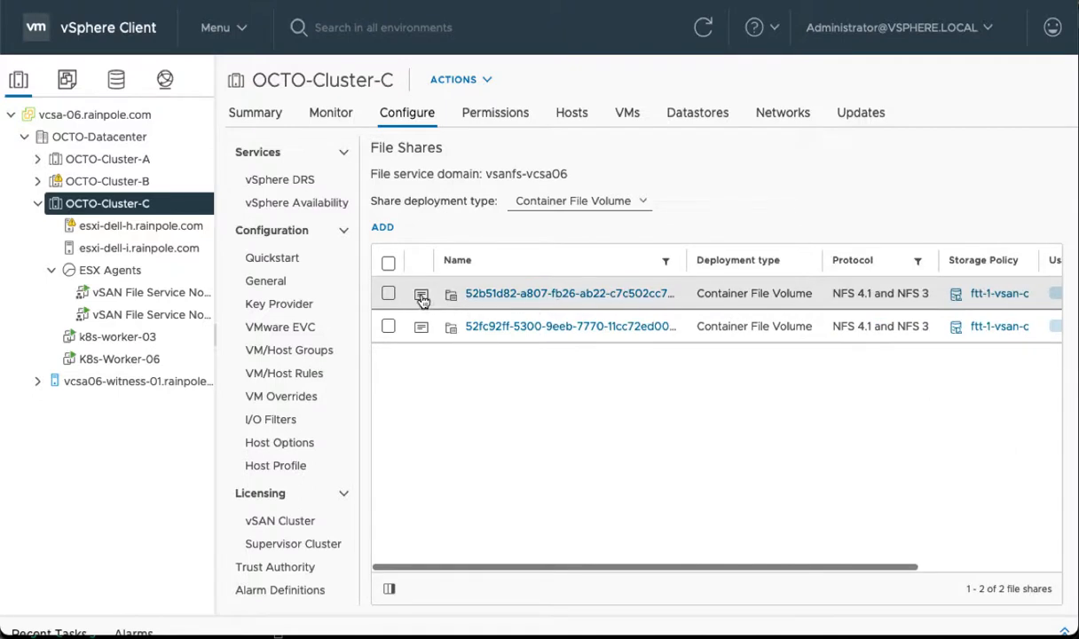
Step: View the 3,072 MB volume's details down to its read-only Net access control for two subnets
left_click(423, 293)
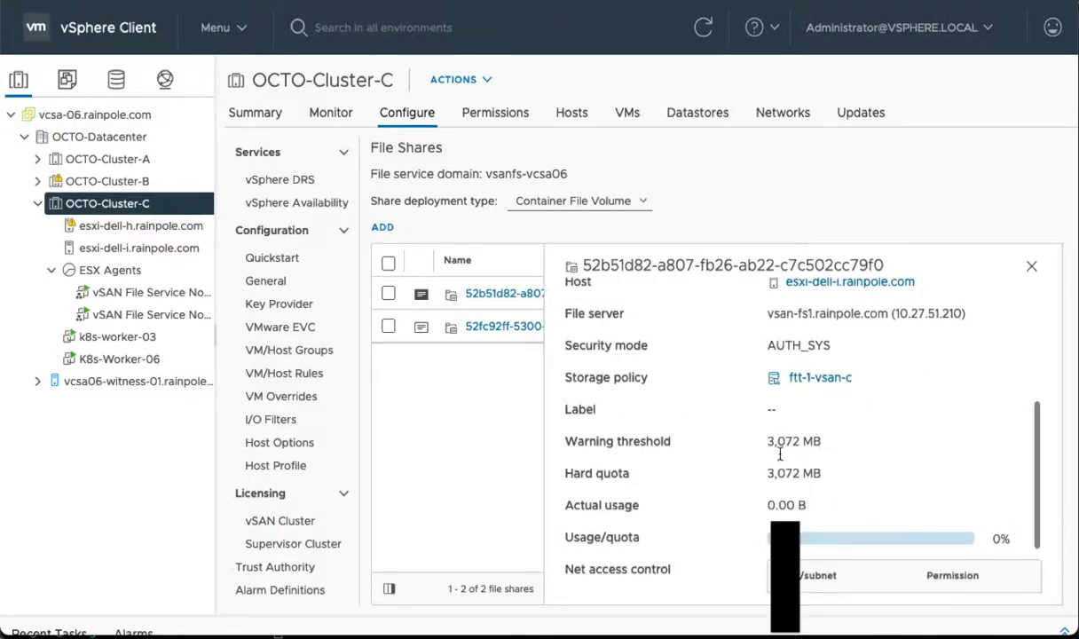
scroll("down", 3)
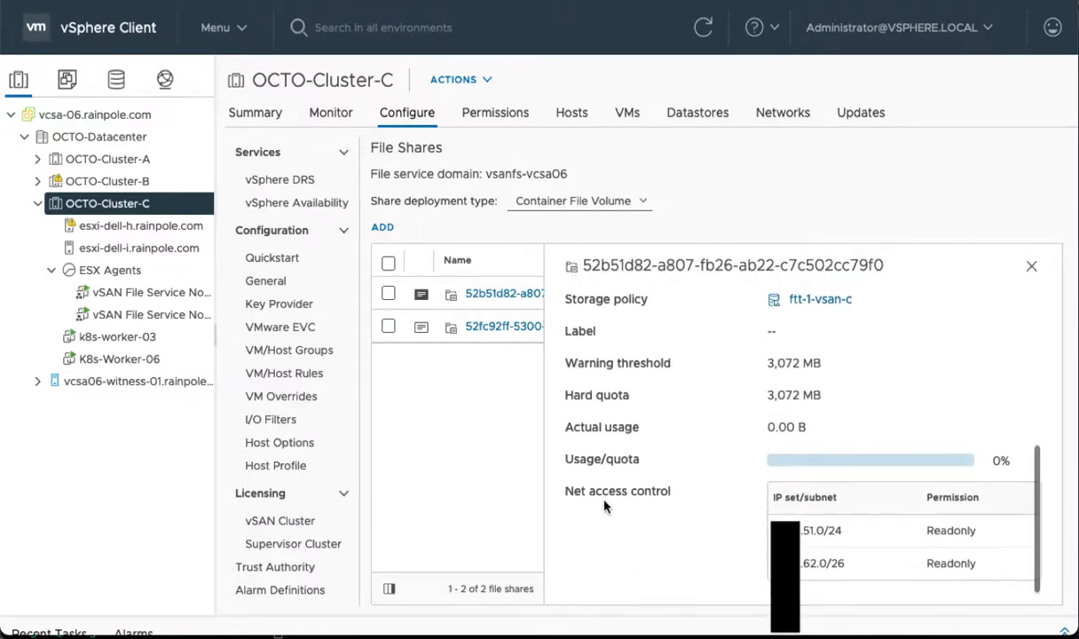
mouse_move(718, 504)
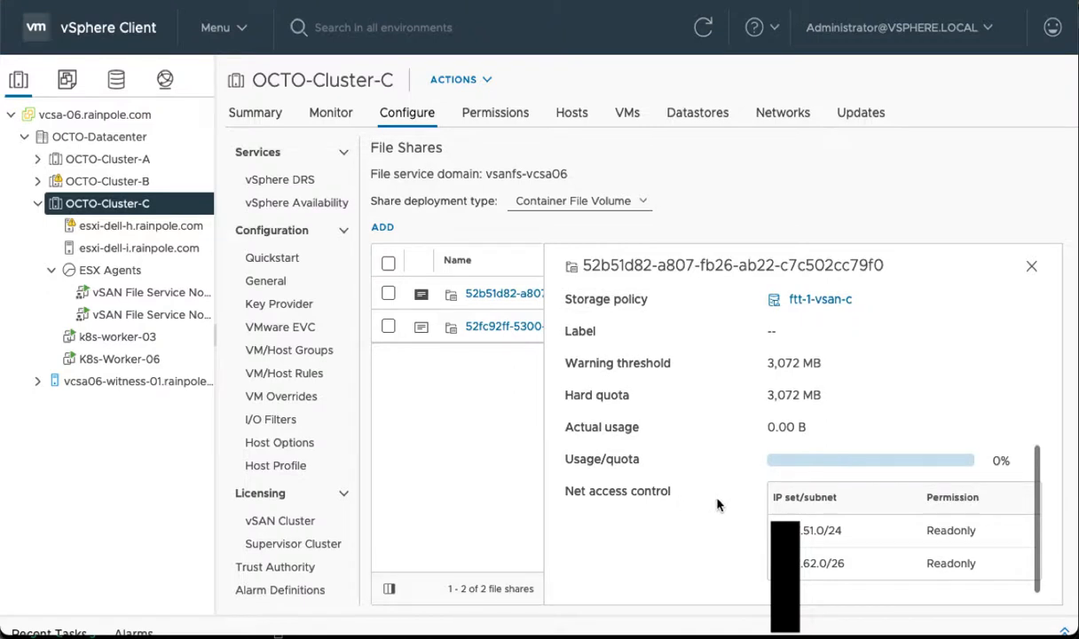
mouse_move(770, 514)
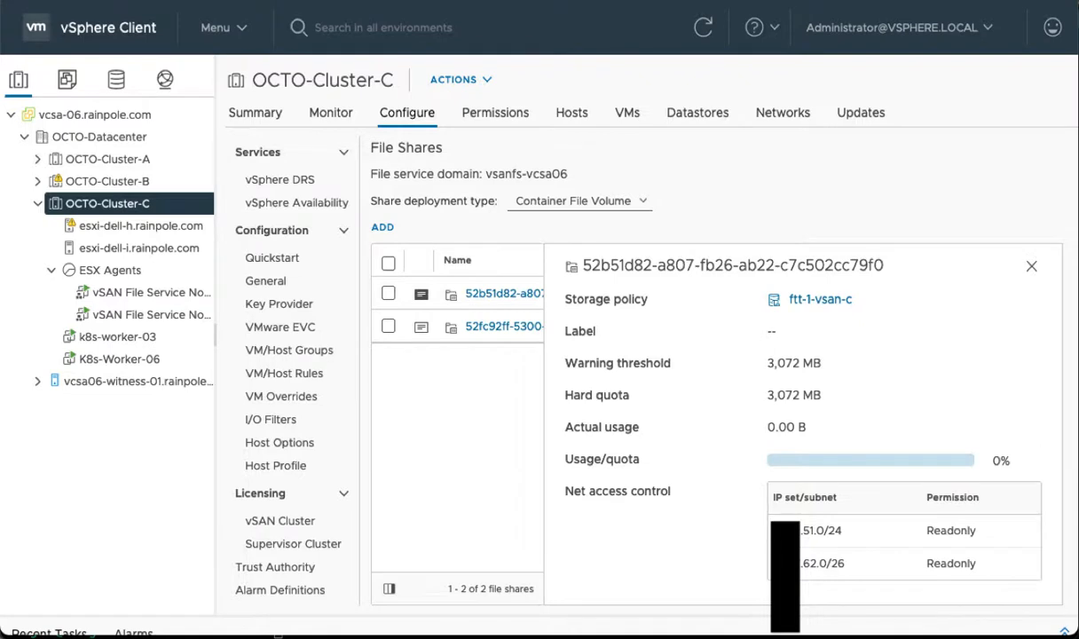
mouse_move(961, 512)
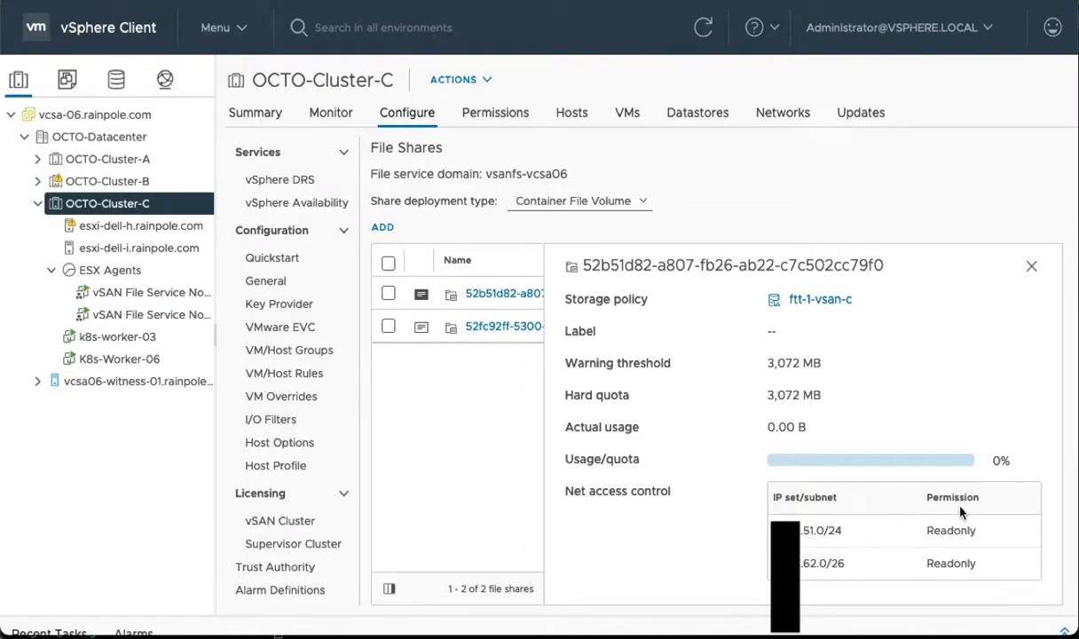
mouse_move(958, 552)
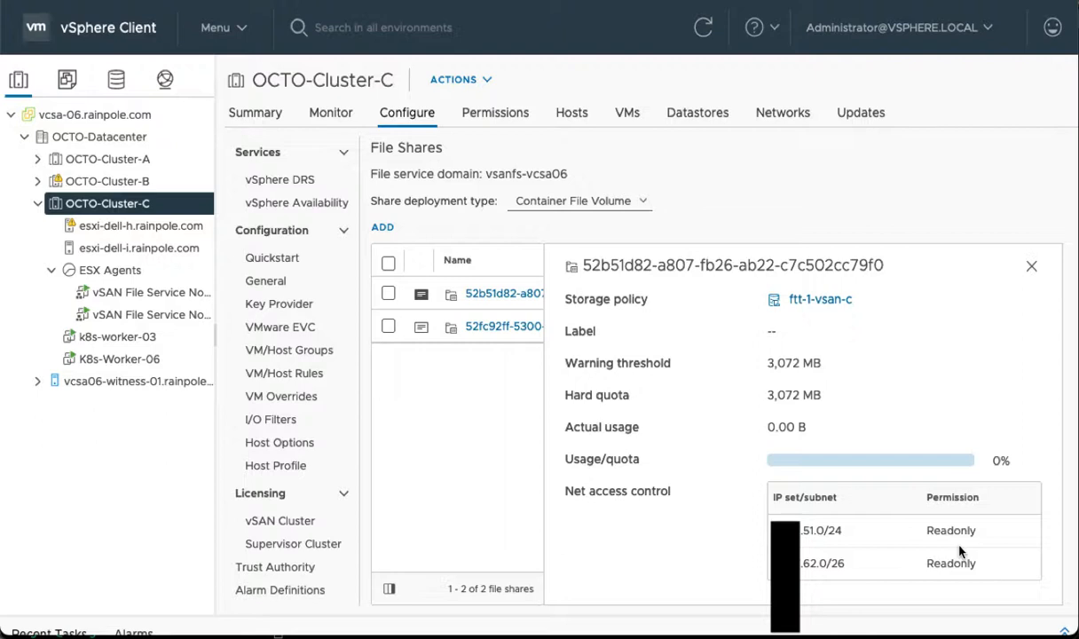
mouse_move(962, 553)
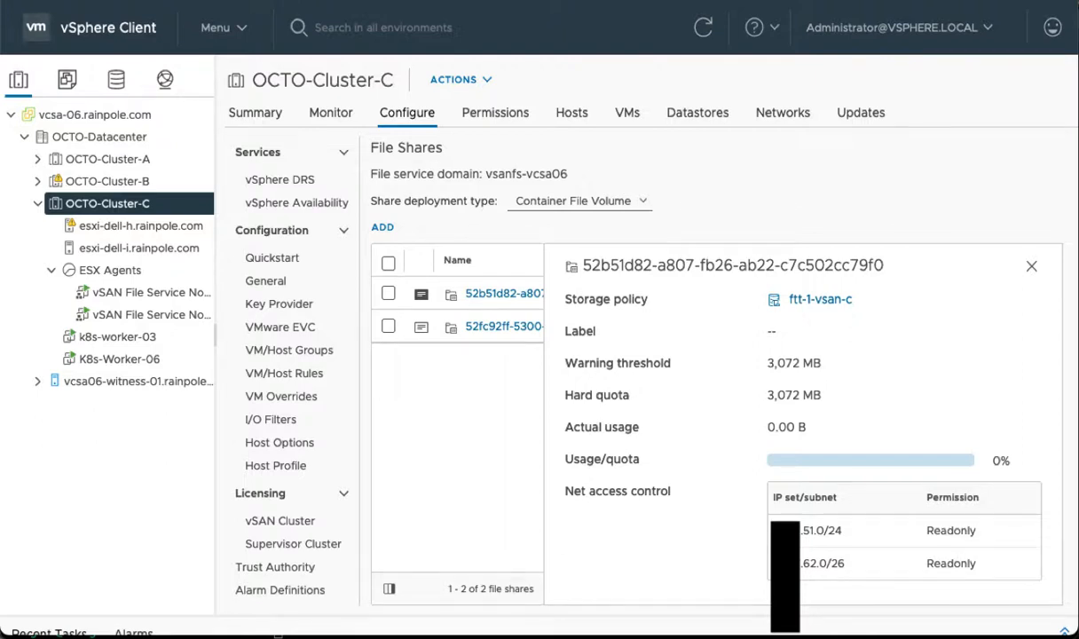